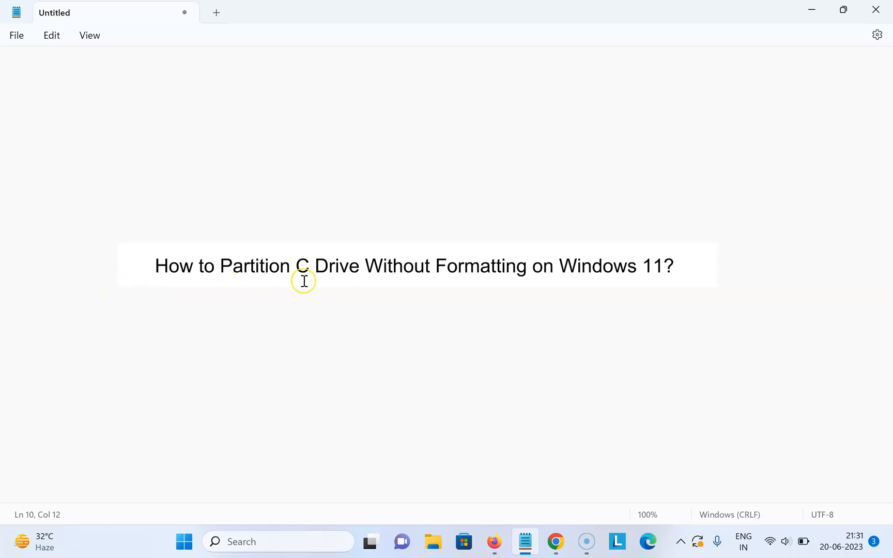
{"action": "mouse_move", "coordinate": [574, 274]}
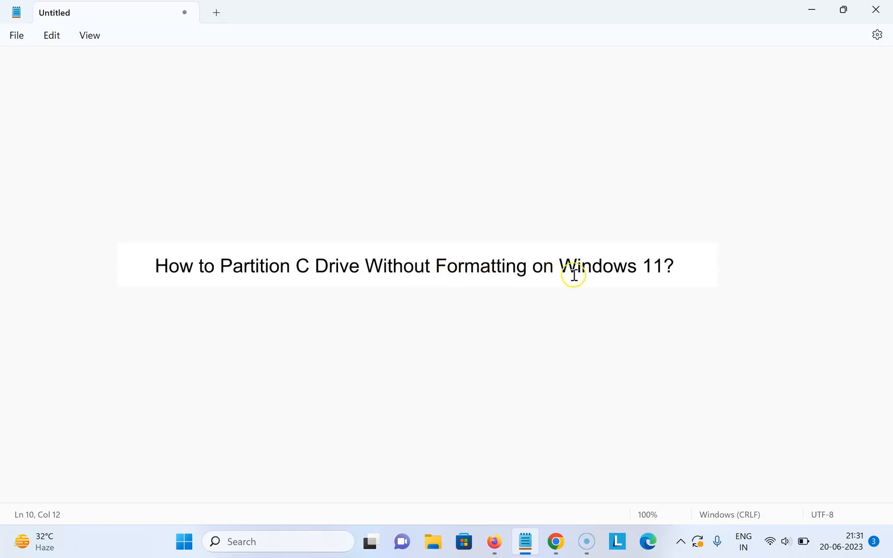
{"action": "mouse_move", "coordinate": [493, 262]}
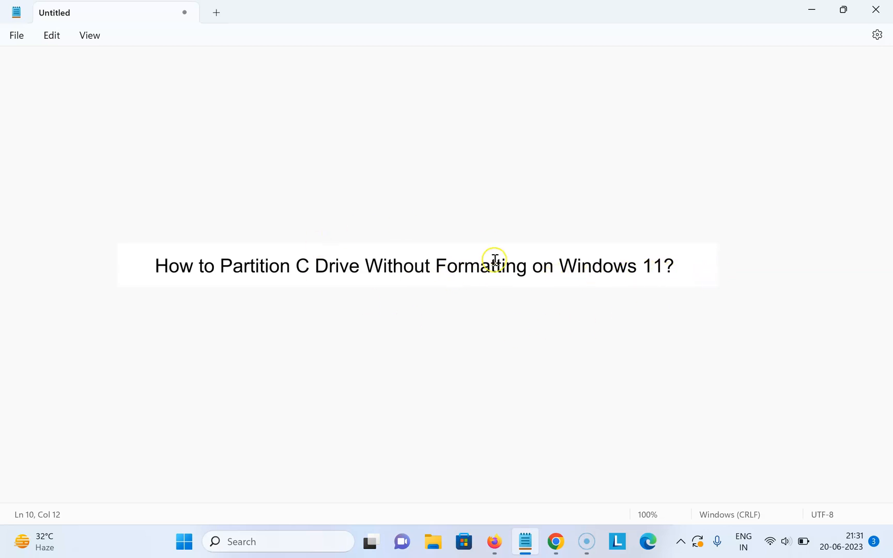
{"action": "mouse_move", "coordinate": [811, 10]}
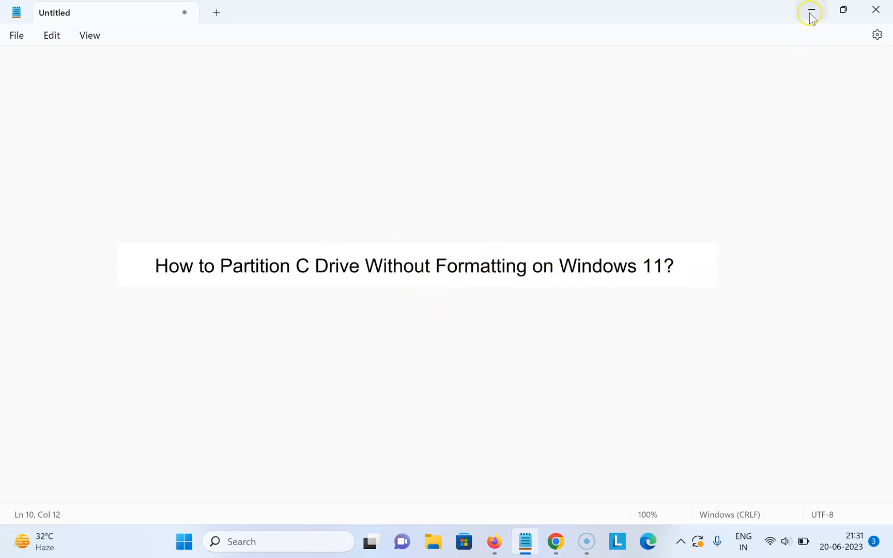
Minimize Notepad and bring up the shortcut menu for the This PC desktop icon
{"action": "left_click", "coordinate": [808, 9]}
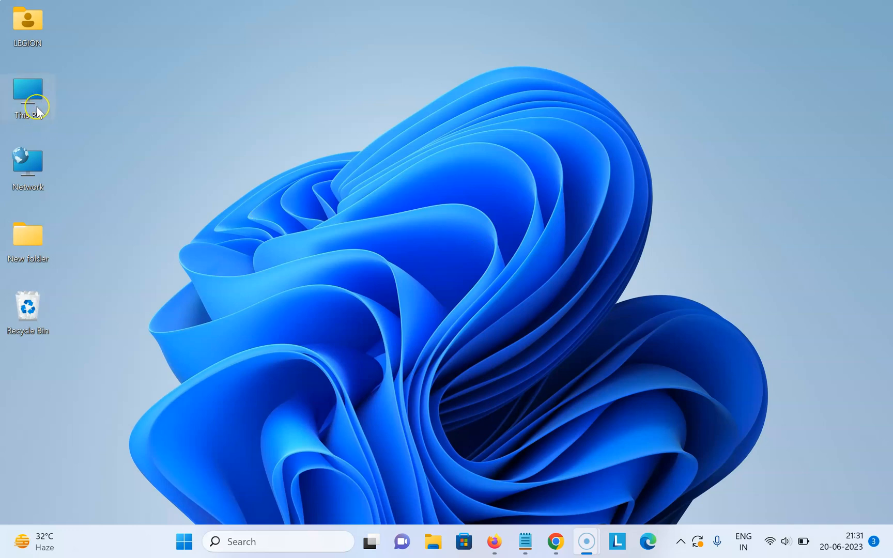
{"action": "right_click", "coordinate": [27, 97]}
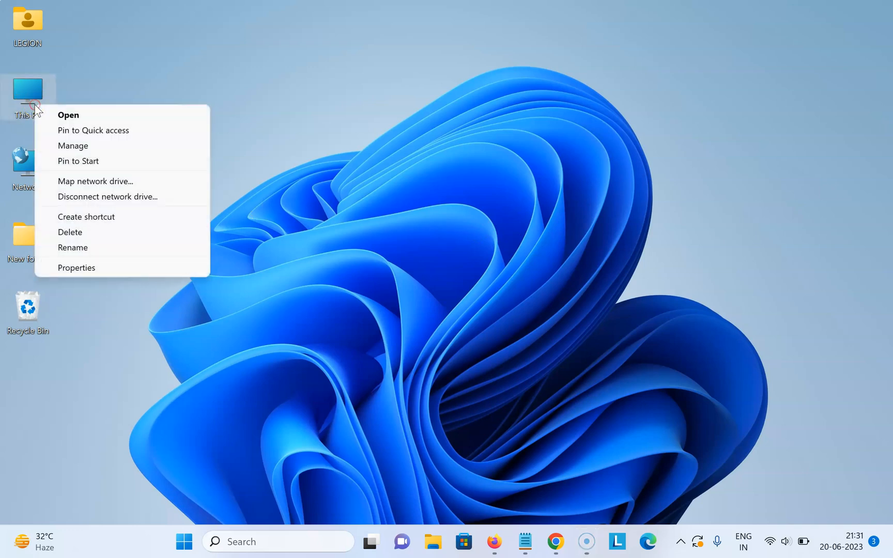
{"action": "mouse_move", "coordinate": [74, 146]}
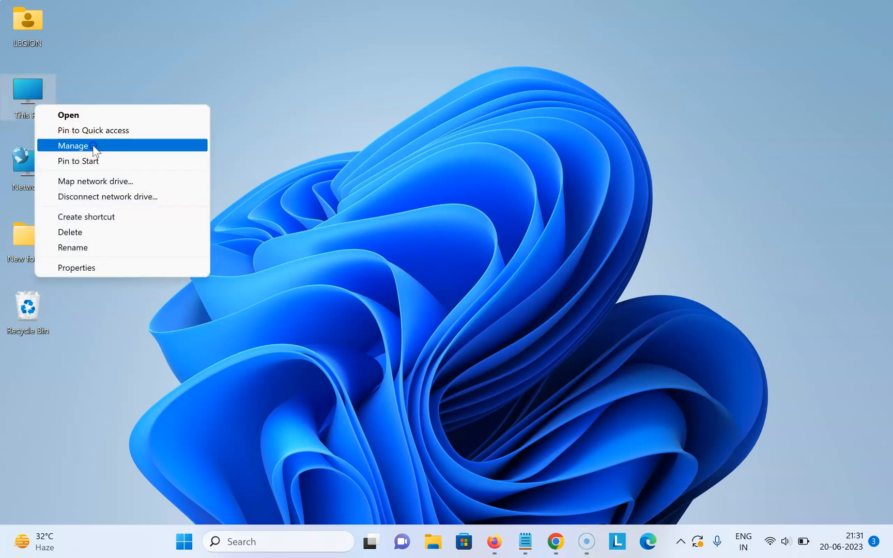
Launch Computer Management via Manage and maximize its window
{"action": "left_click", "coordinate": [73, 146]}
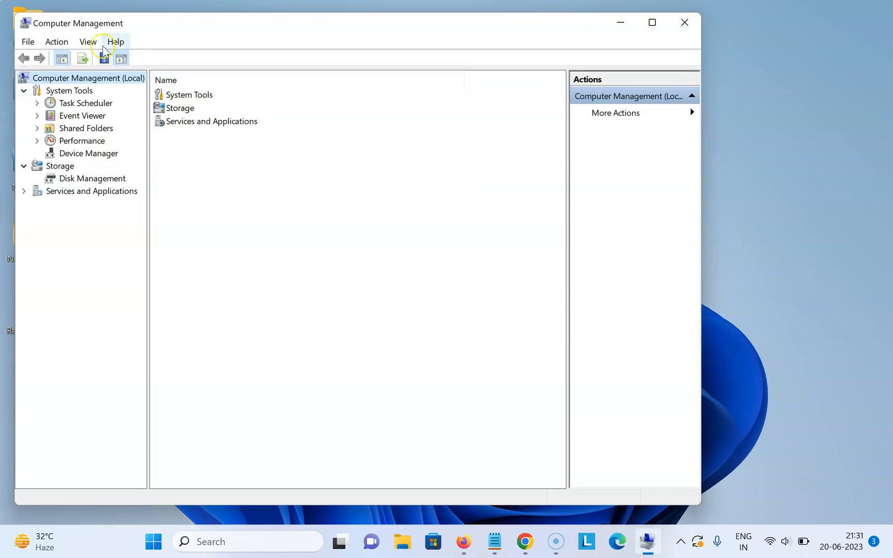
{"action": "mouse_move", "coordinate": [321, 178]}
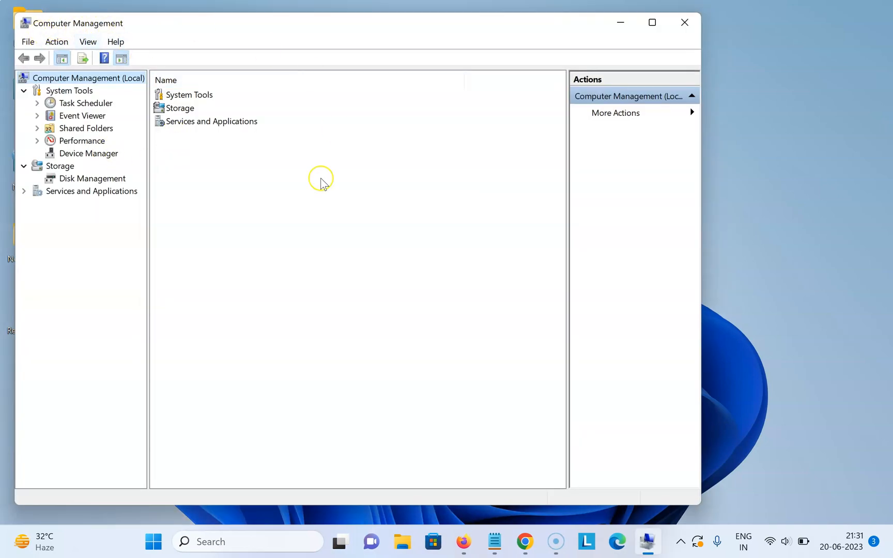
{"action": "mouse_move", "coordinate": [652, 22]}
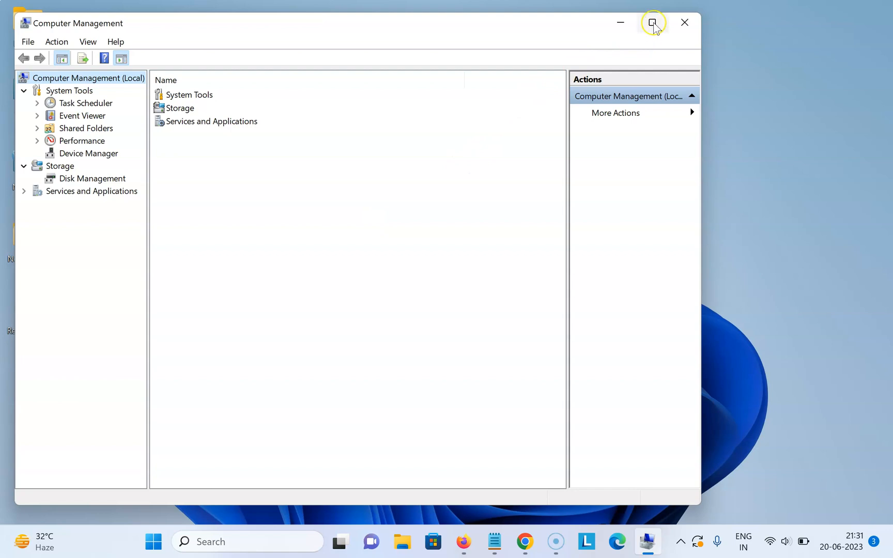
{"action": "left_click", "coordinate": [652, 23]}
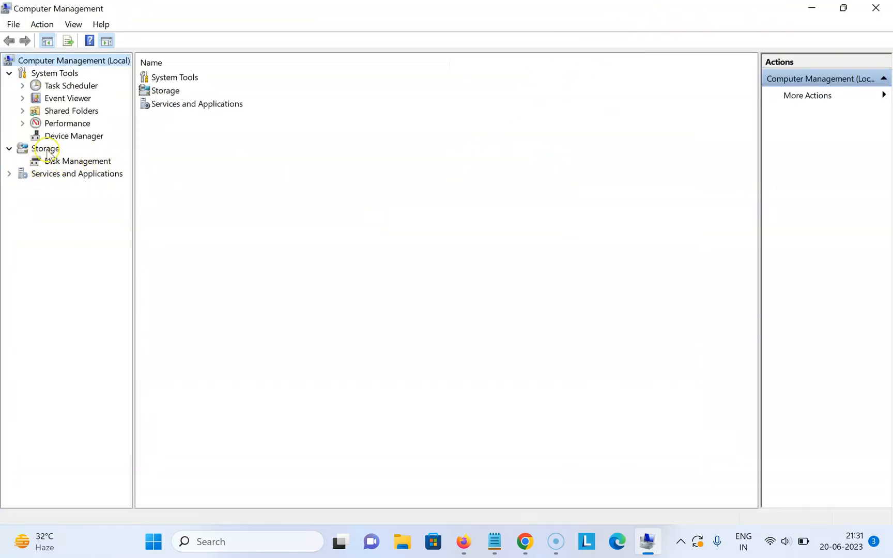
{"action": "mouse_move", "coordinate": [67, 163]}
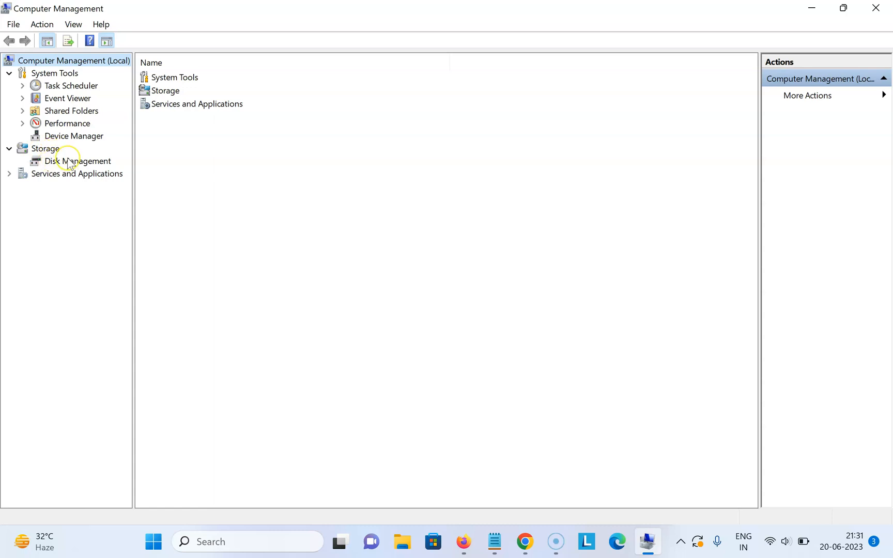
Show Disk Management's partition list and bring up the Windows-SSD (C:) volume's options
{"action": "left_click", "coordinate": [80, 160]}
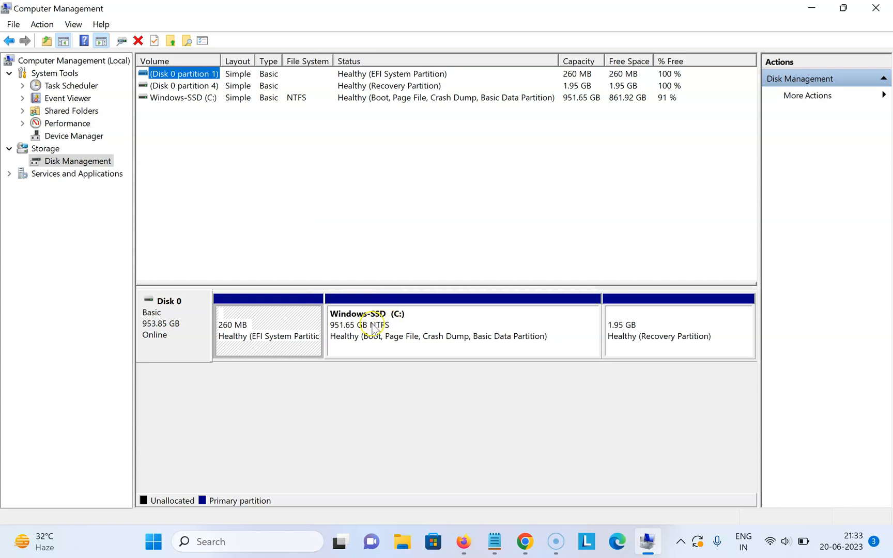
{"action": "mouse_move", "coordinate": [439, 317]}
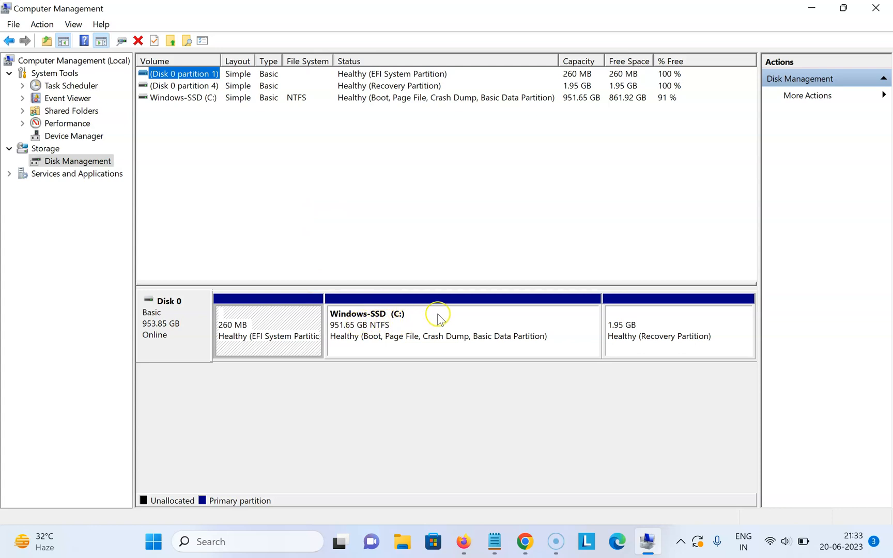
{"action": "mouse_move", "coordinate": [428, 323]}
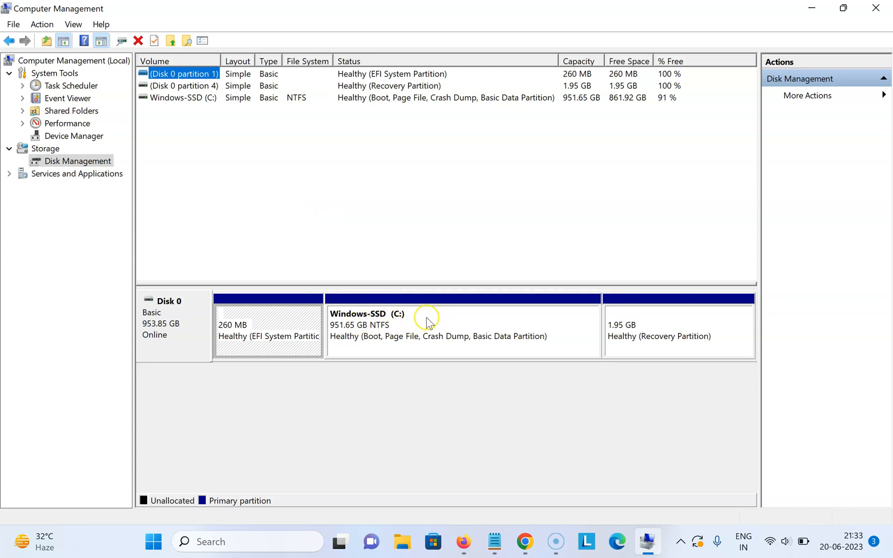
{"action": "right_click", "coordinate": [427, 321]}
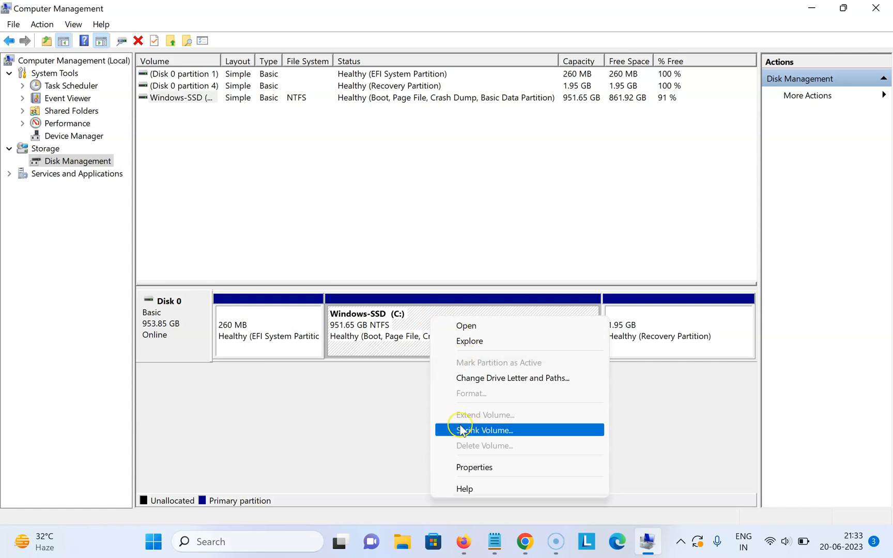
Choose Shrink Volume for C: so Disk Management queries the available shrink space
{"action": "left_click", "coordinate": [484, 429]}
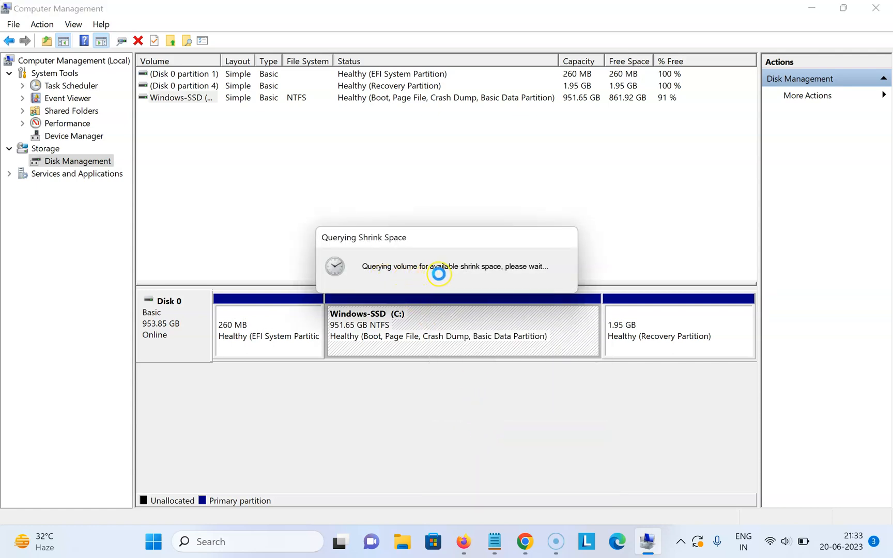
{"action": "mouse_move", "coordinate": [494, 272]}
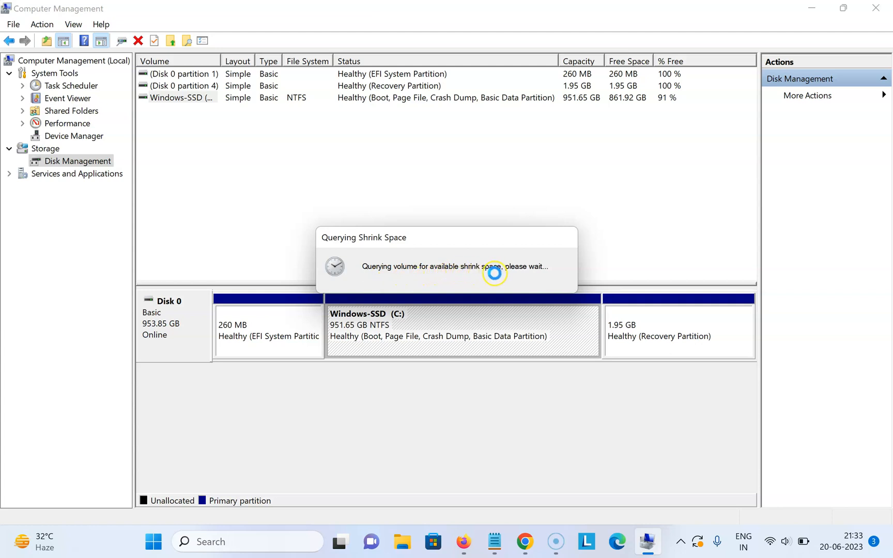
{"action": "mouse_move", "coordinate": [516, 265]}
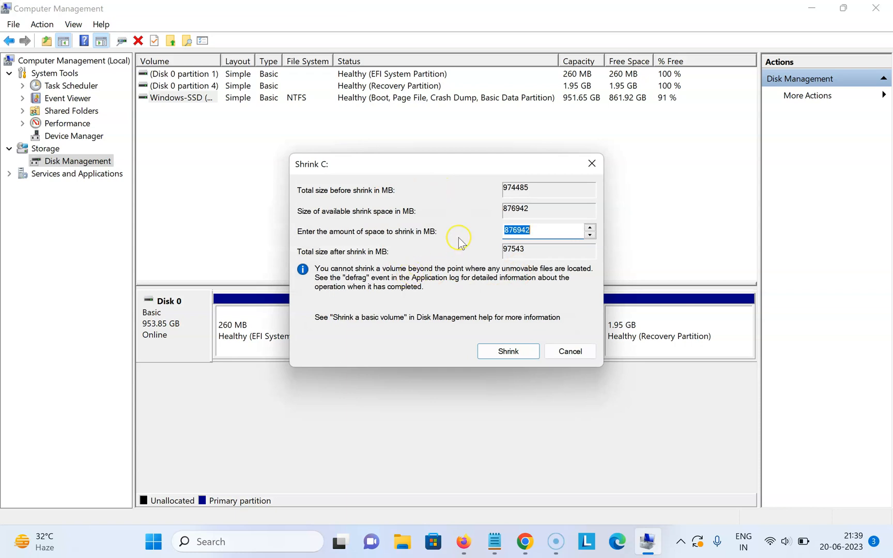
{"action": "mouse_move", "coordinate": [456, 246]}
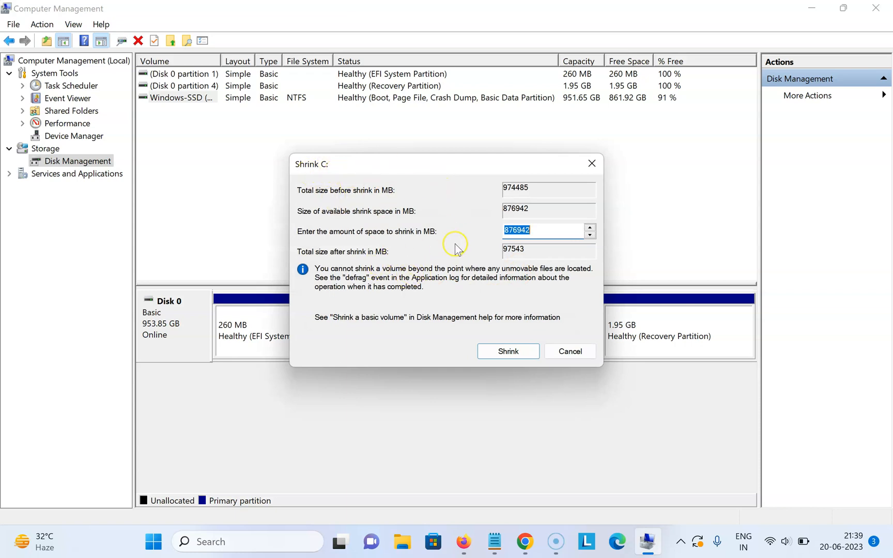
{"action": "mouse_move", "coordinate": [452, 248]}
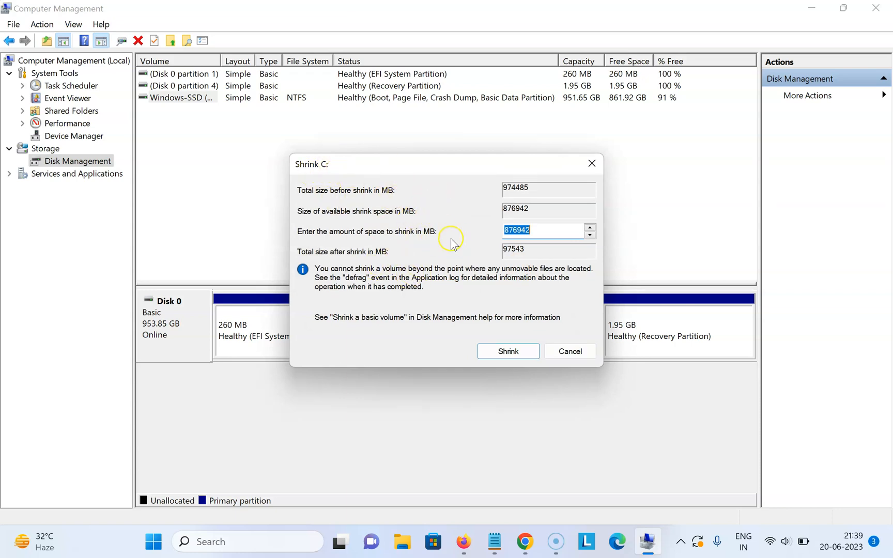
{"action": "mouse_move", "coordinate": [382, 200]}
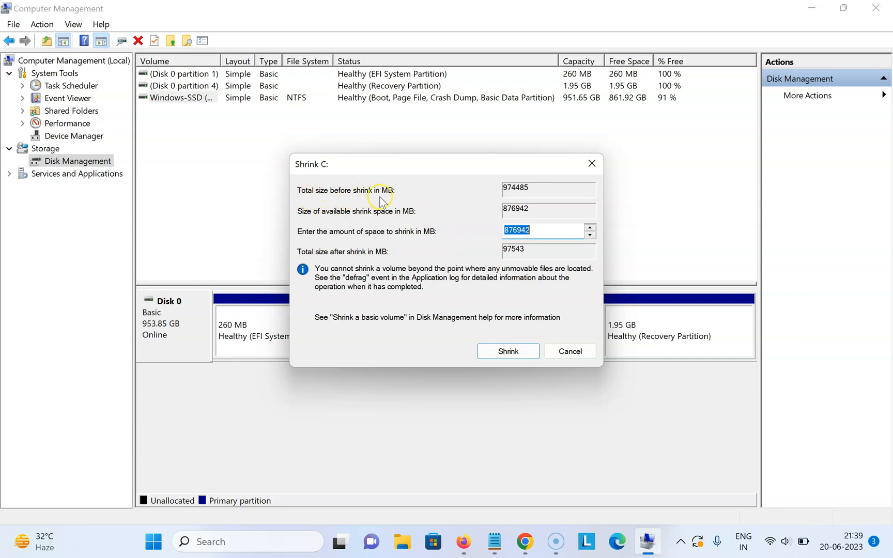
{"action": "mouse_move", "coordinate": [313, 216]}
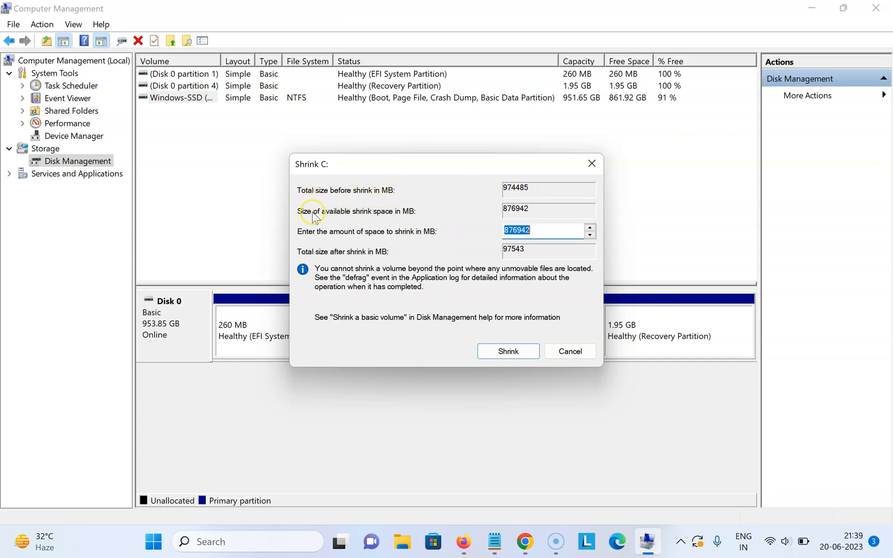
{"action": "mouse_move", "coordinate": [399, 219]}
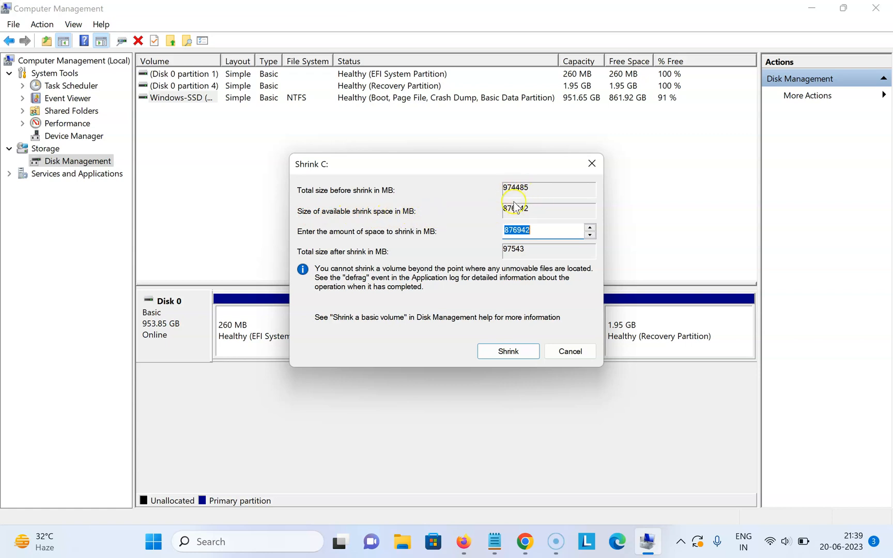
{"action": "mouse_move", "coordinate": [532, 200]}
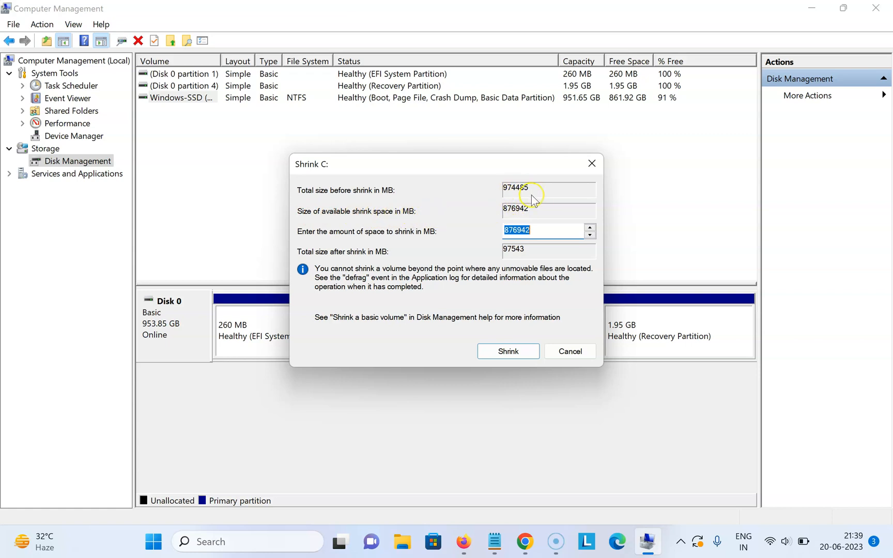
{"action": "mouse_move", "coordinate": [515, 231]}
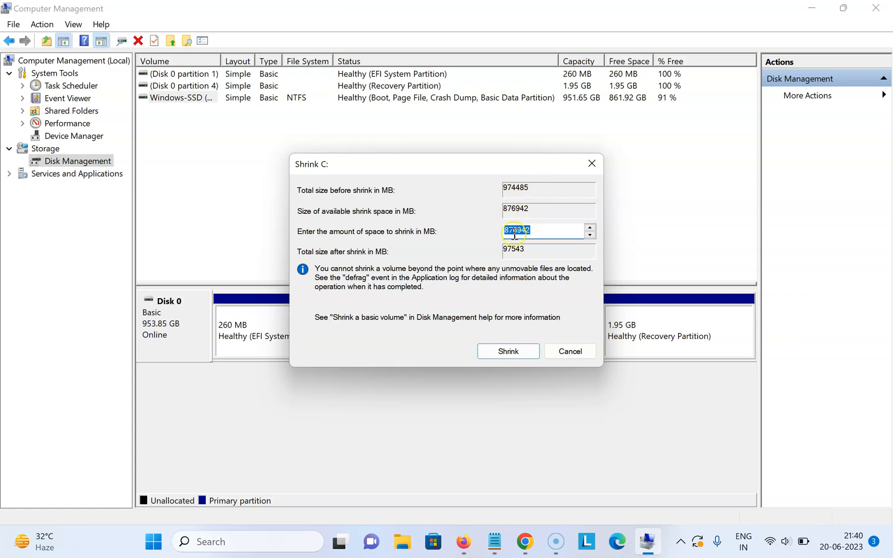
{"action": "mouse_move", "coordinate": [379, 236]}
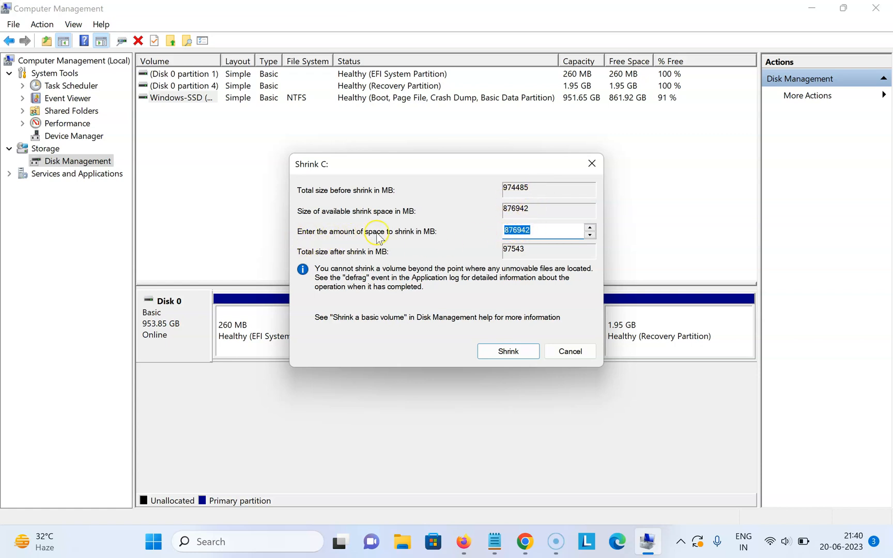
{"action": "mouse_move", "coordinate": [437, 237]}
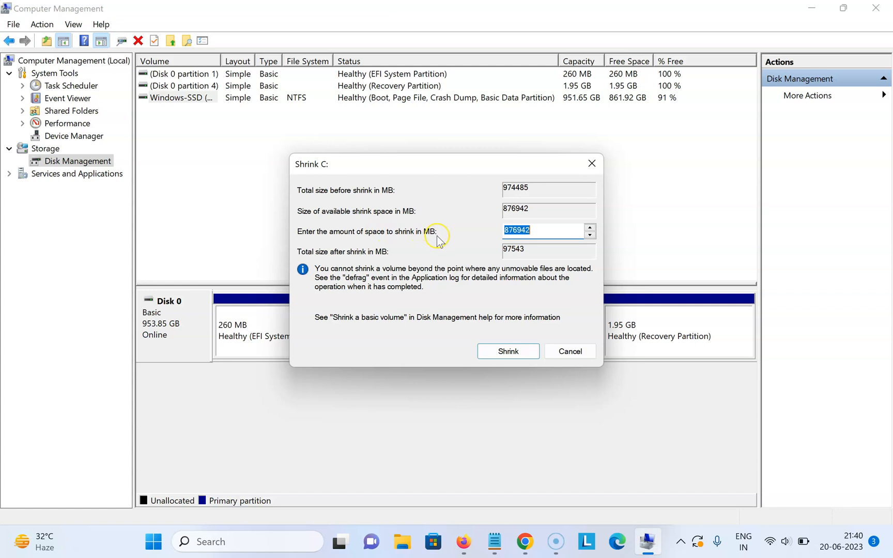
{"action": "mouse_move", "coordinate": [542, 228]}
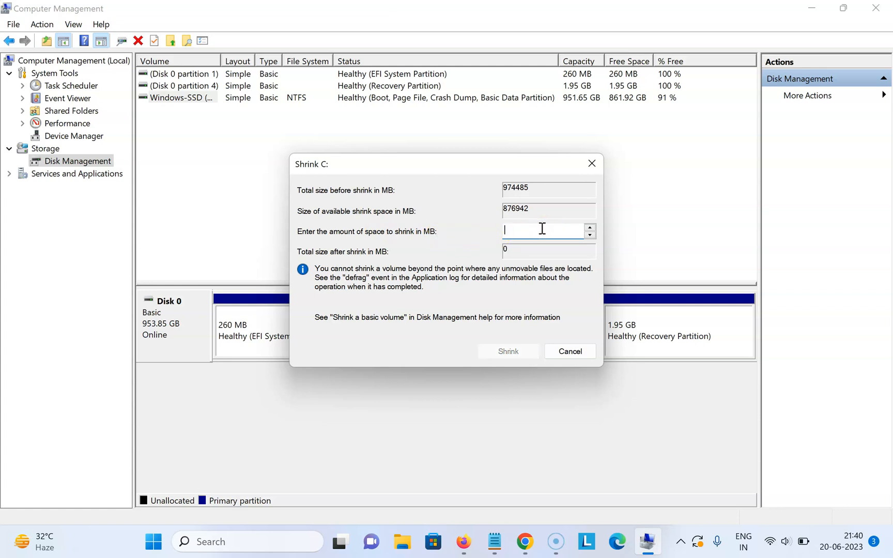
Shrink C: by 674000 MB, leaving a 293.44 GB C: beside 658.20 GB unallocated
{"action": "type", "text": "674000"}
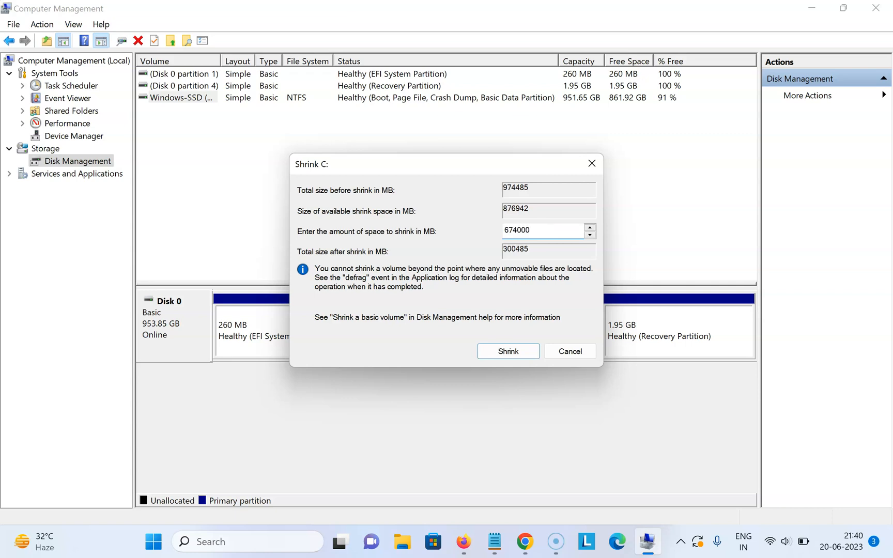
{"action": "mouse_move", "coordinate": [531, 254]}
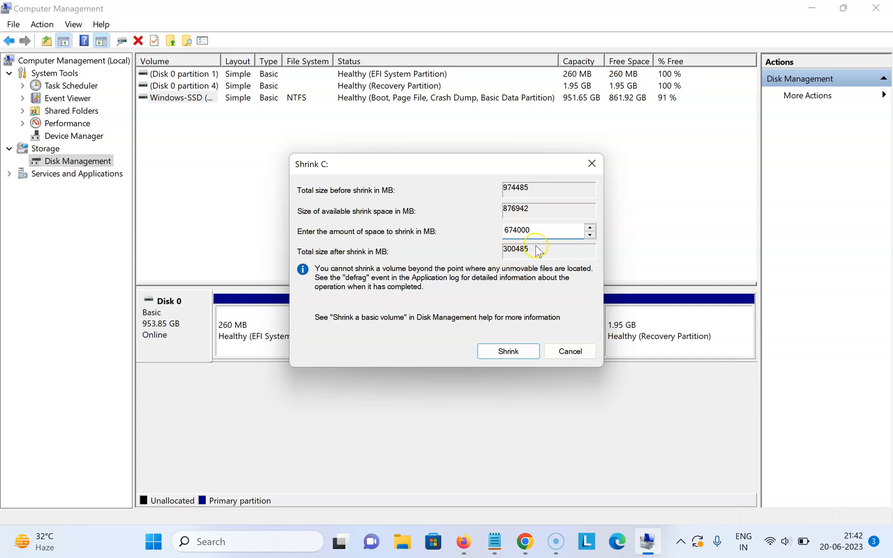
{"action": "mouse_move", "coordinate": [541, 249]}
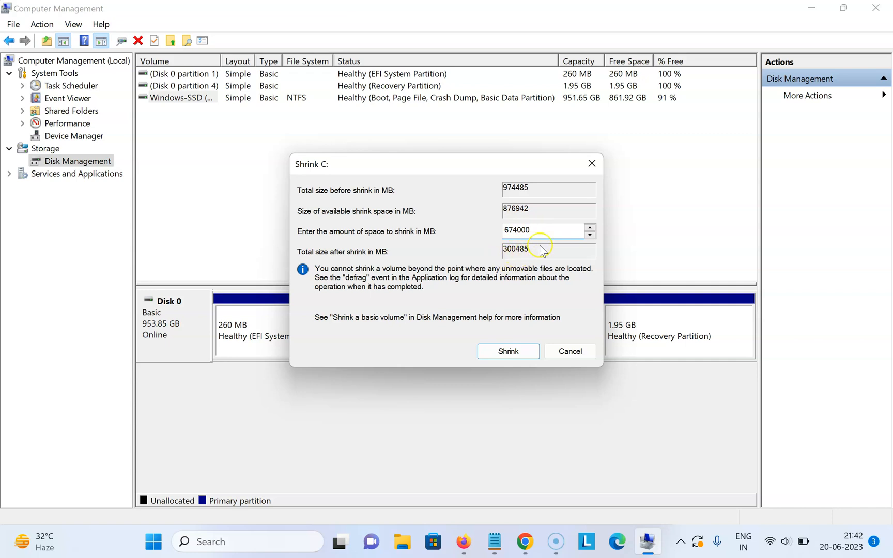
{"action": "mouse_move", "coordinate": [319, 257]}
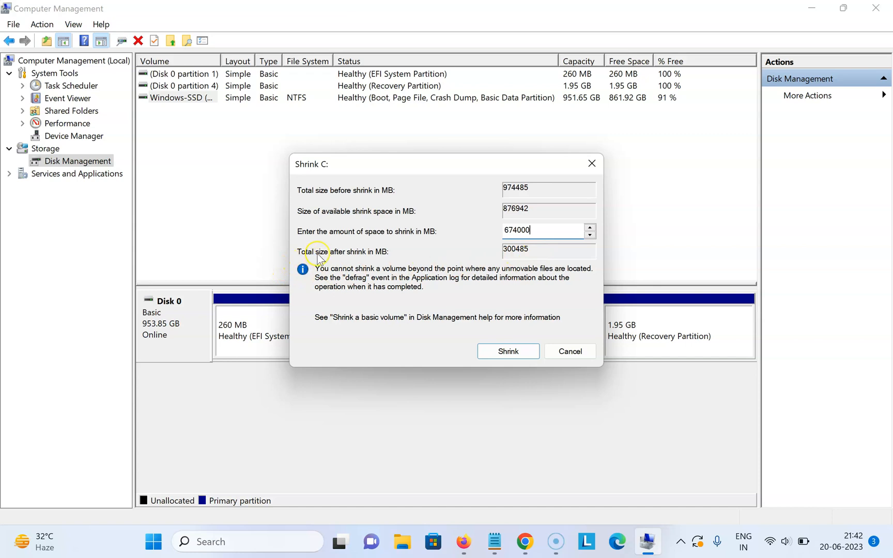
{"action": "mouse_move", "coordinate": [398, 257]}
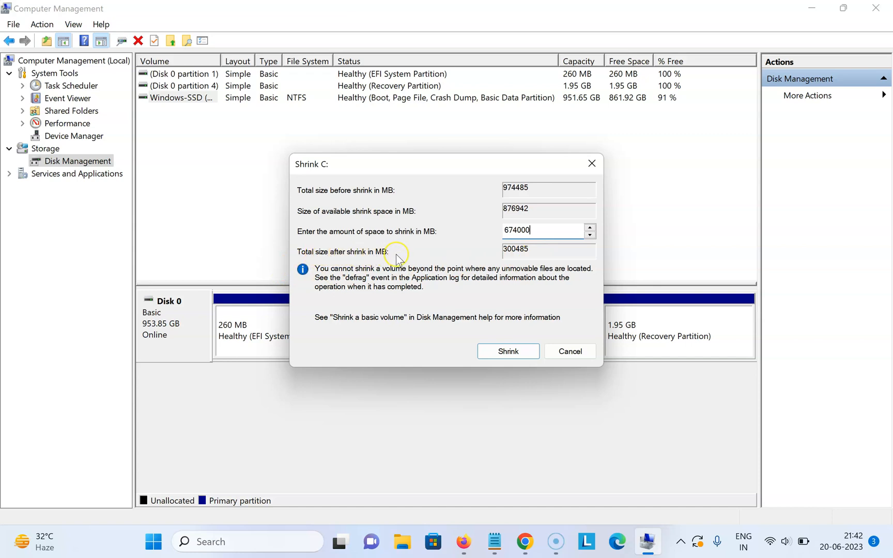
{"action": "mouse_move", "coordinate": [471, 278]}
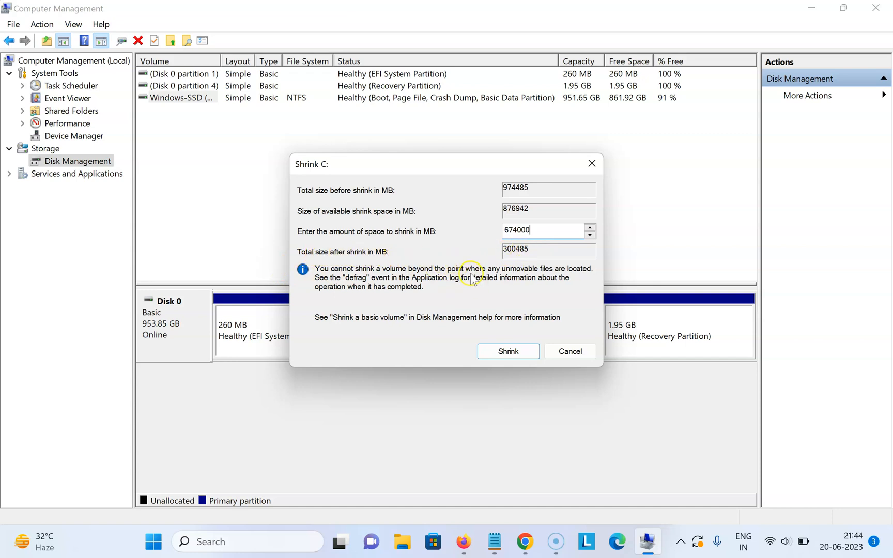
{"action": "mouse_move", "coordinate": [460, 314]}
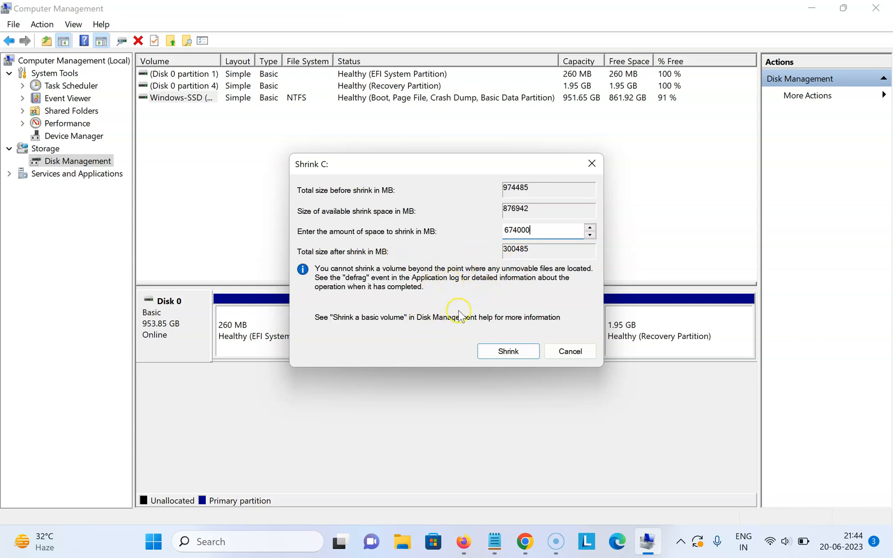
{"action": "mouse_move", "coordinate": [460, 285]}
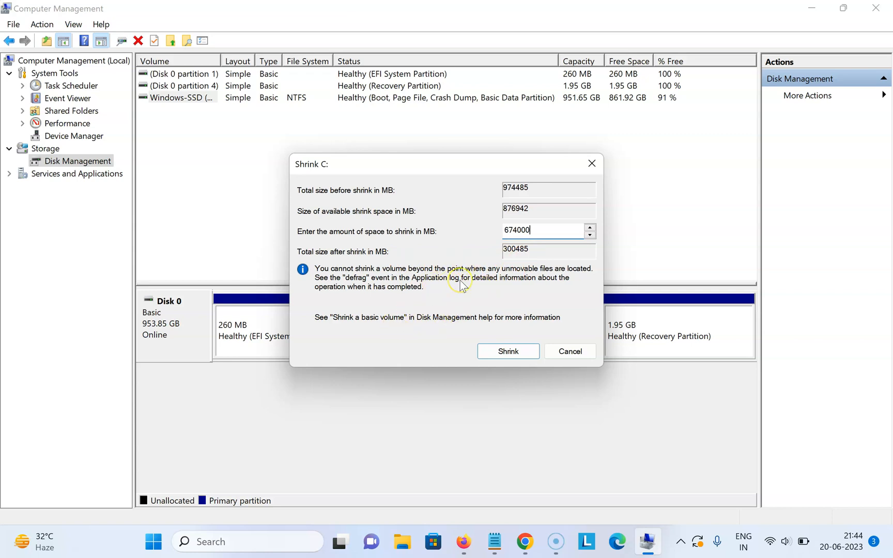
{"action": "mouse_move", "coordinate": [505, 239]}
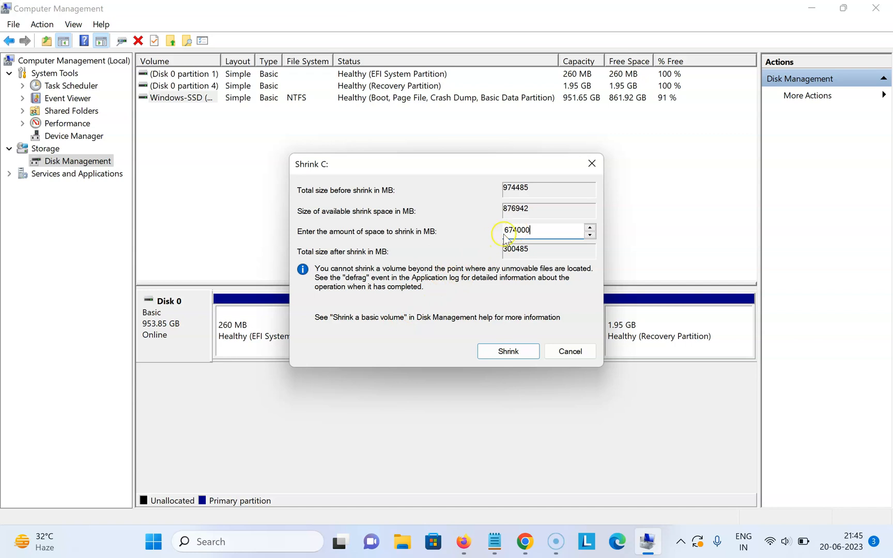
{"action": "mouse_move", "coordinate": [543, 227]}
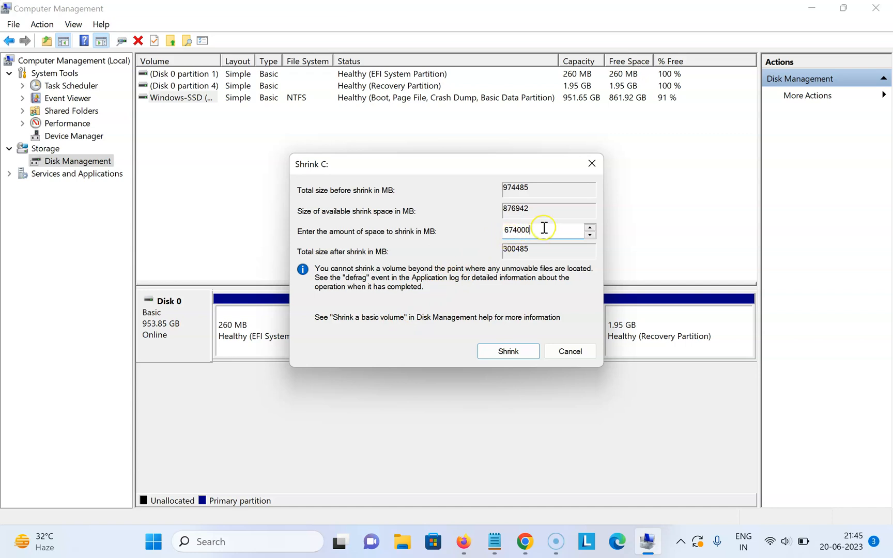
{"action": "mouse_move", "coordinate": [506, 351]}
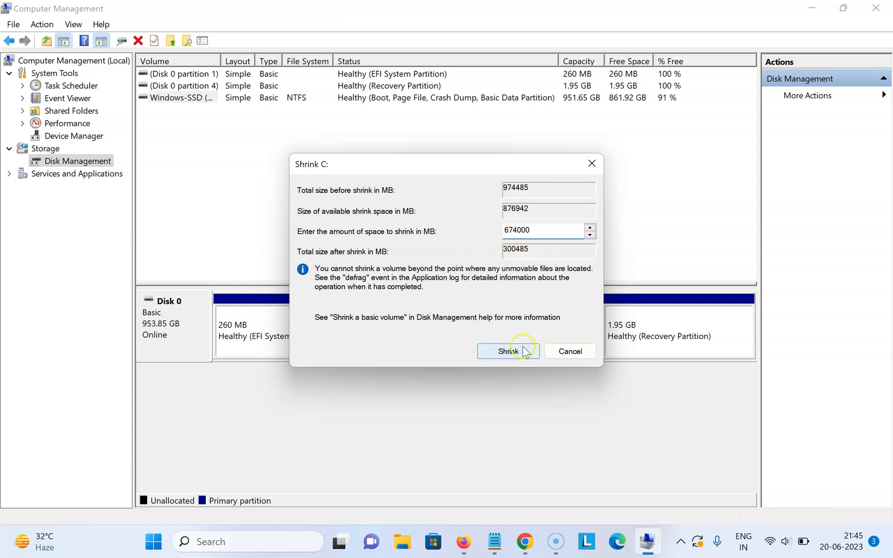
{"action": "mouse_move", "coordinate": [505, 351]}
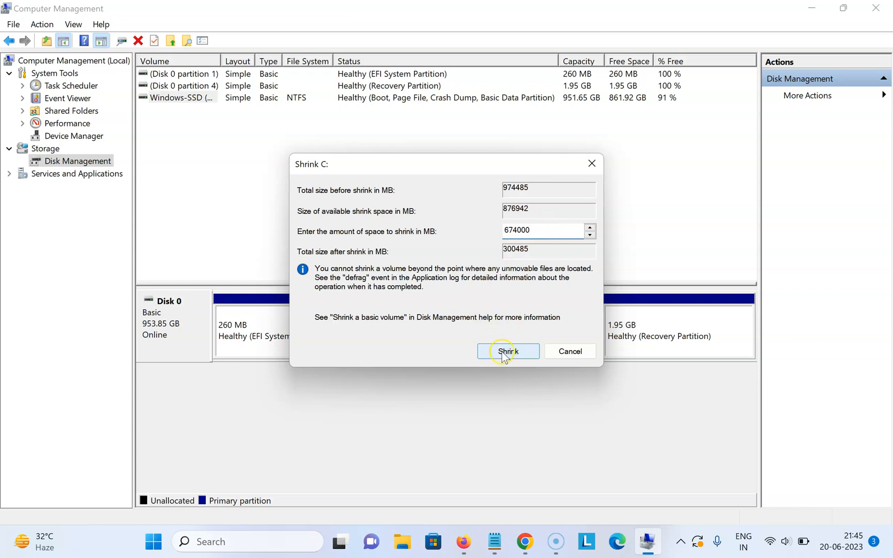
{"action": "left_click", "coordinate": [508, 350]}
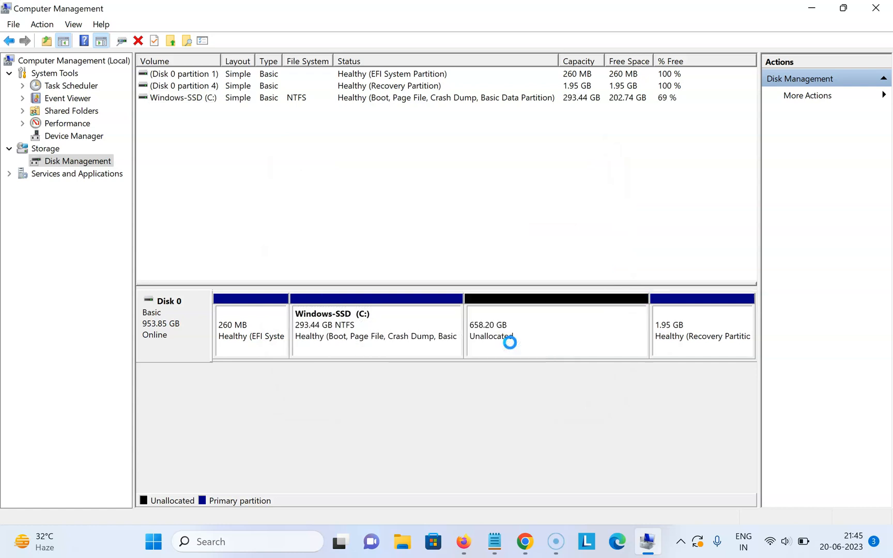
{"action": "mouse_move", "coordinate": [368, 329]}
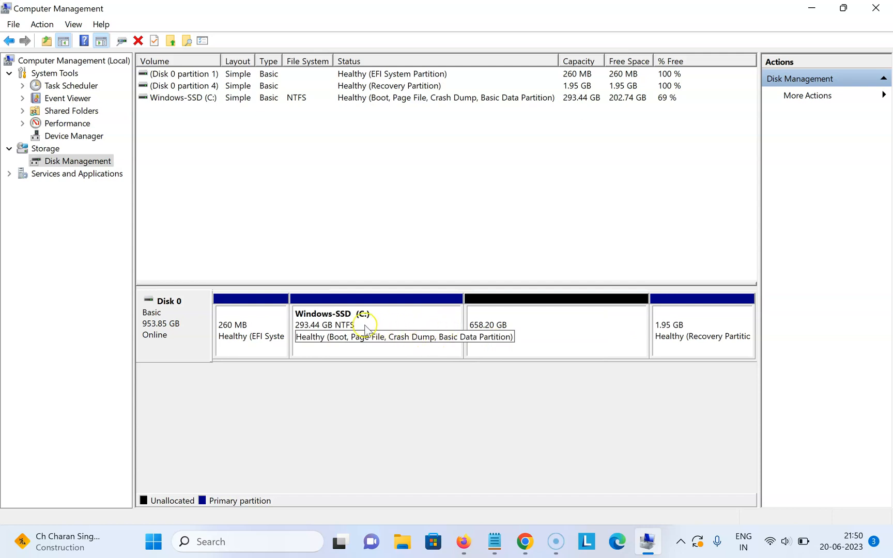
{"action": "mouse_move", "coordinate": [422, 327]}
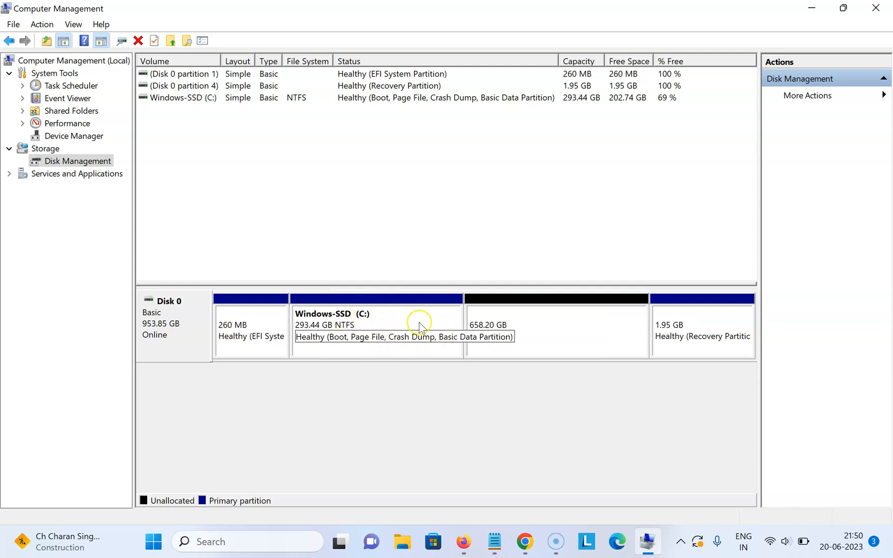
{"action": "mouse_move", "coordinate": [443, 329]}
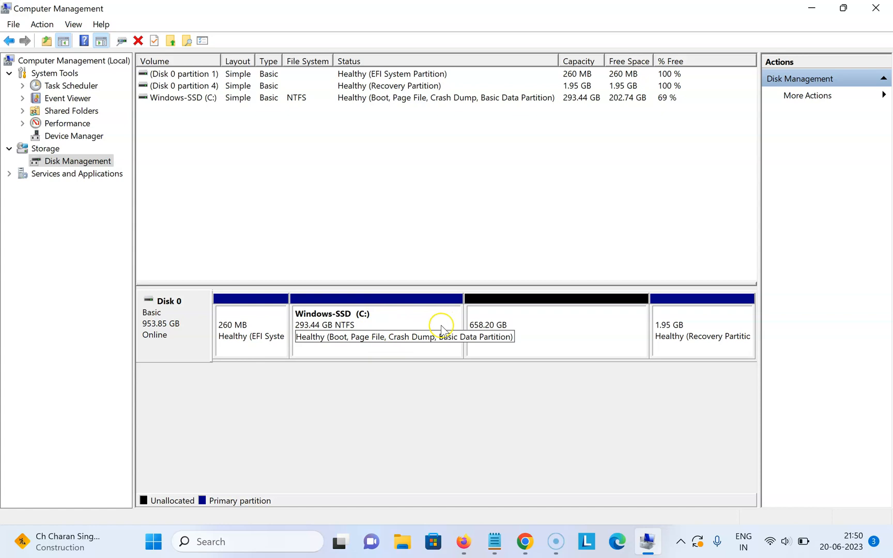
{"action": "mouse_move", "coordinate": [480, 342]}
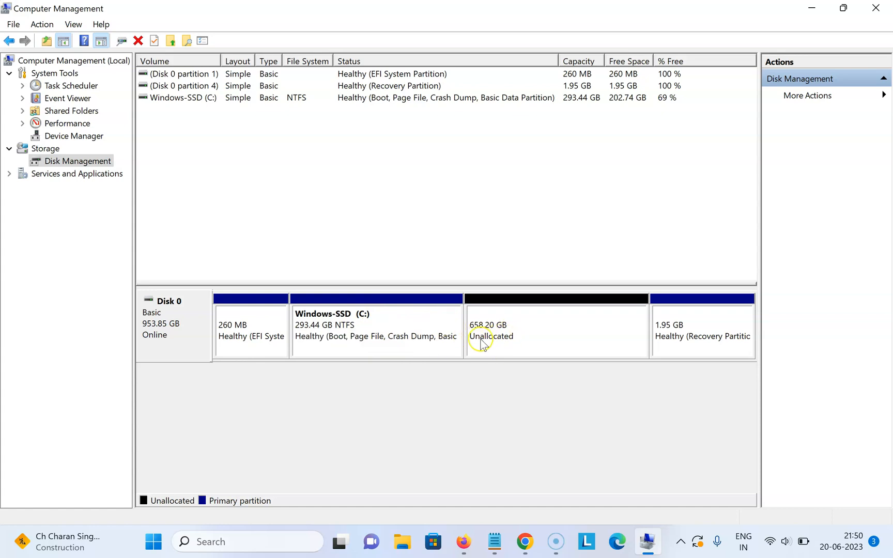
{"action": "mouse_move", "coordinate": [539, 317]}
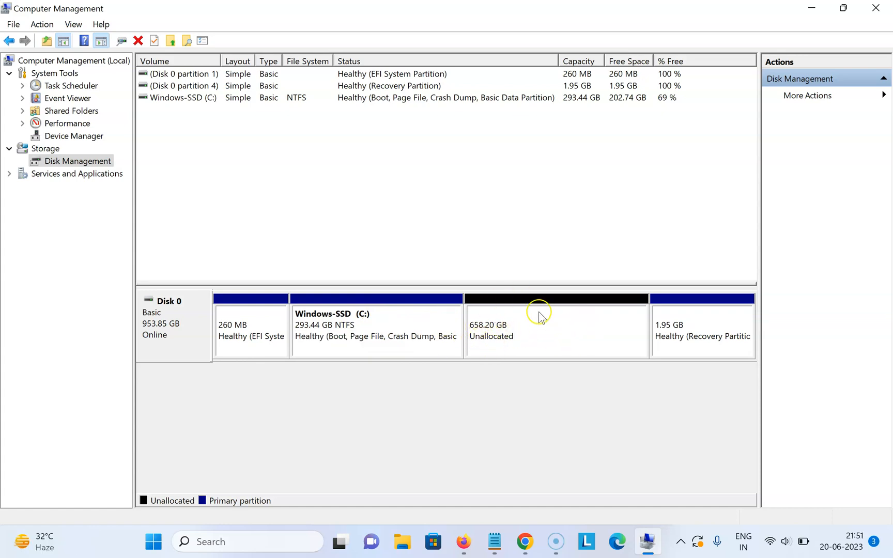
{"action": "mouse_move", "coordinate": [588, 323]}
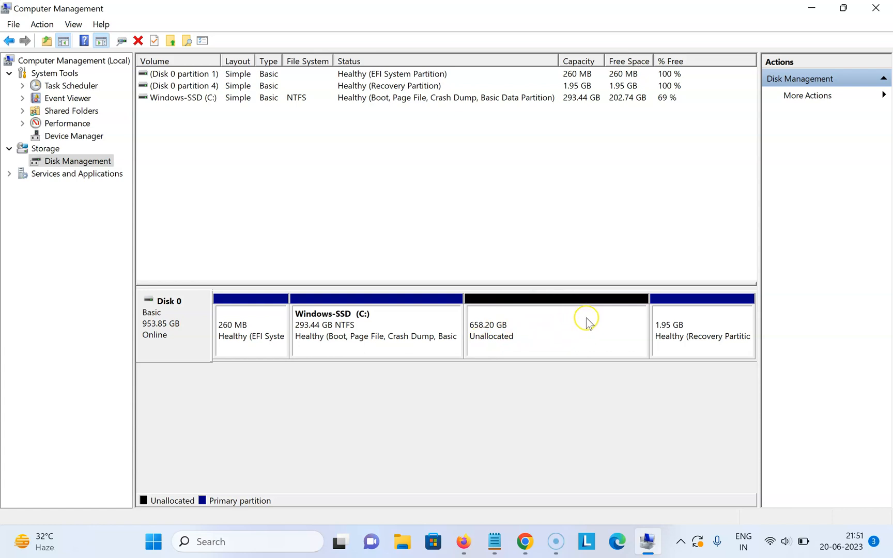
{"action": "mouse_move", "coordinate": [561, 318]}
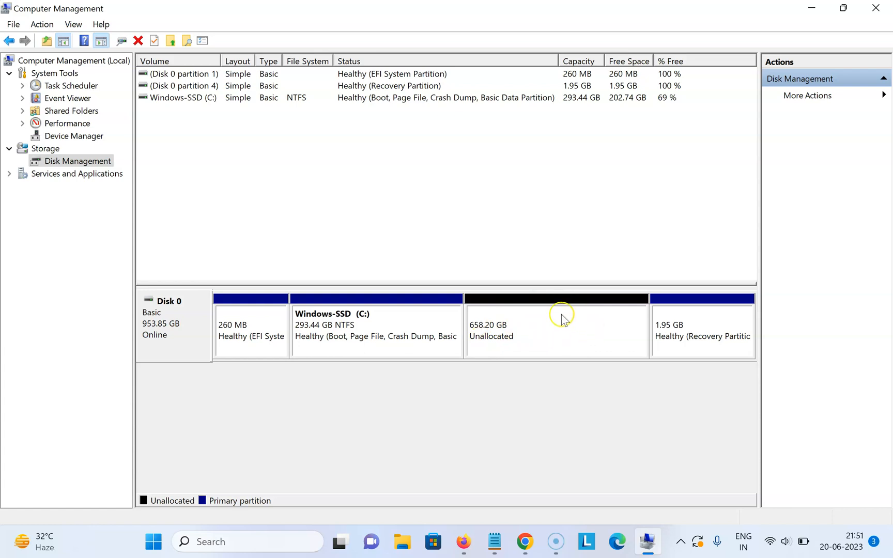
{"action": "mouse_move", "coordinate": [512, 339]}
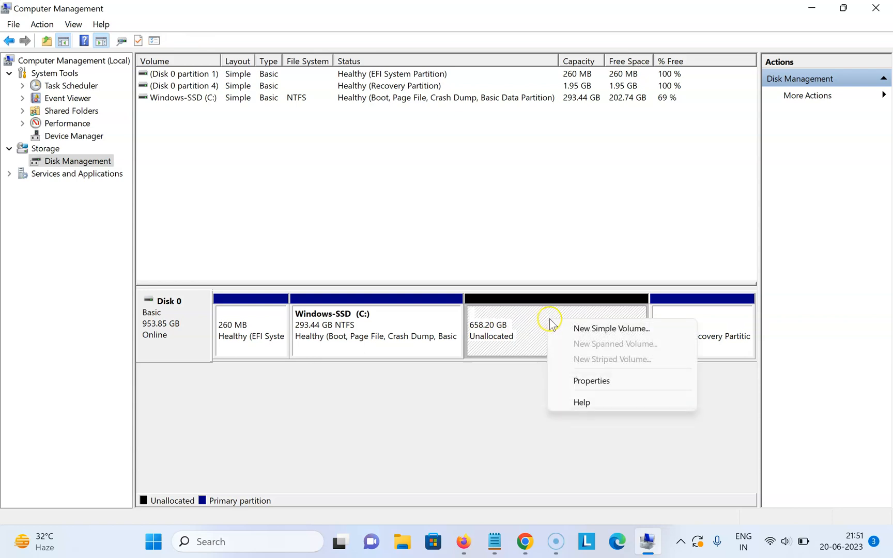
{"action": "mouse_move", "coordinate": [620, 329]}
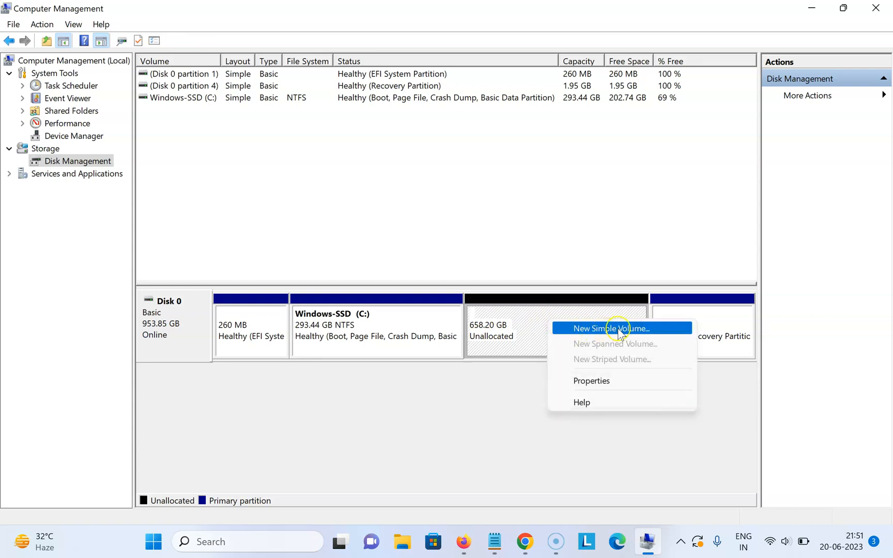
Start the New Simple Volume Wizard on the unallocated space and reach the volume size step
{"action": "left_click", "coordinate": [611, 329]}
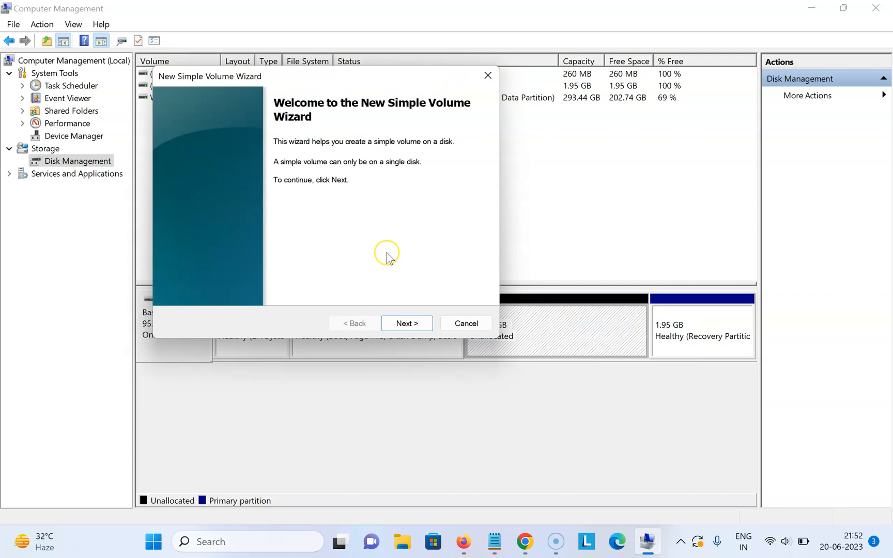
{"action": "mouse_move", "coordinate": [268, 80]}
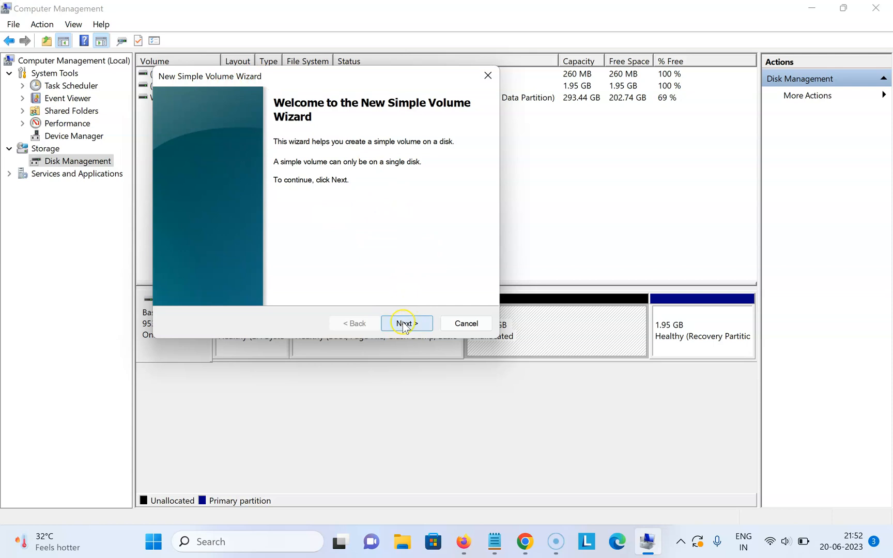
{"action": "left_click", "coordinate": [406, 323]}
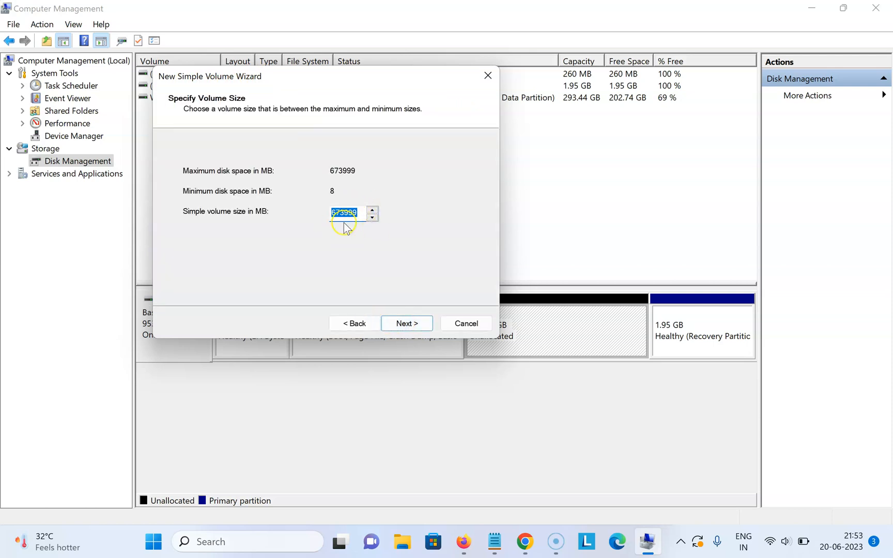
{"action": "mouse_move", "coordinate": [361, 212]}
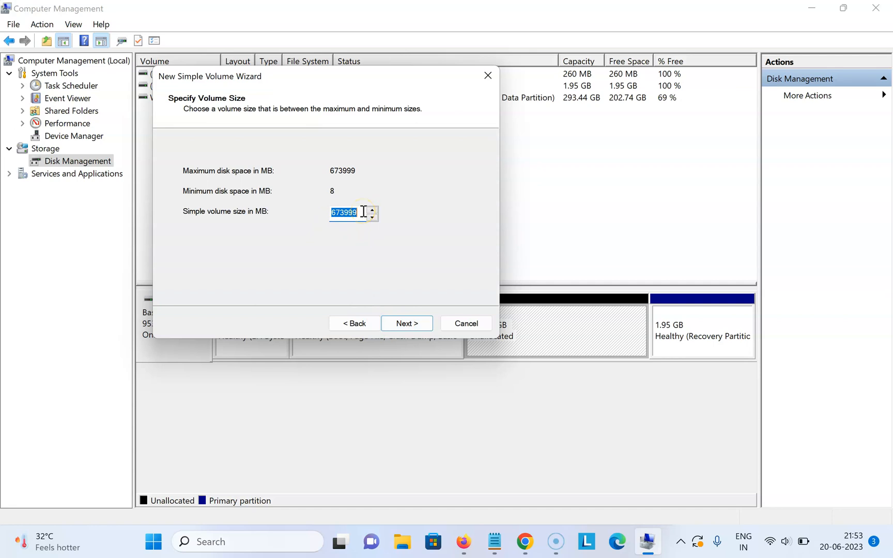
Set the new volume size to 200000 MB and review the available drive letters
{"action": "type", "text": "200000"}
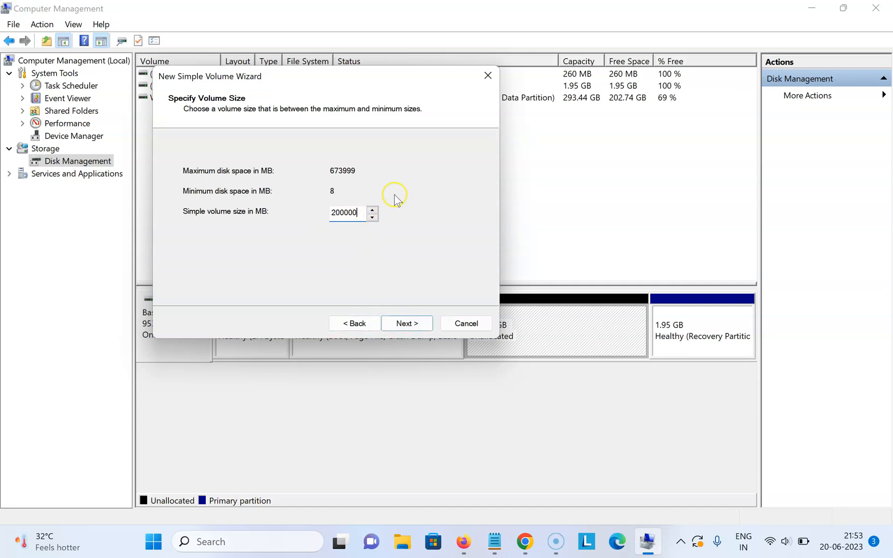
{"action": "mouse_move", "coordinate": [406, 322]}
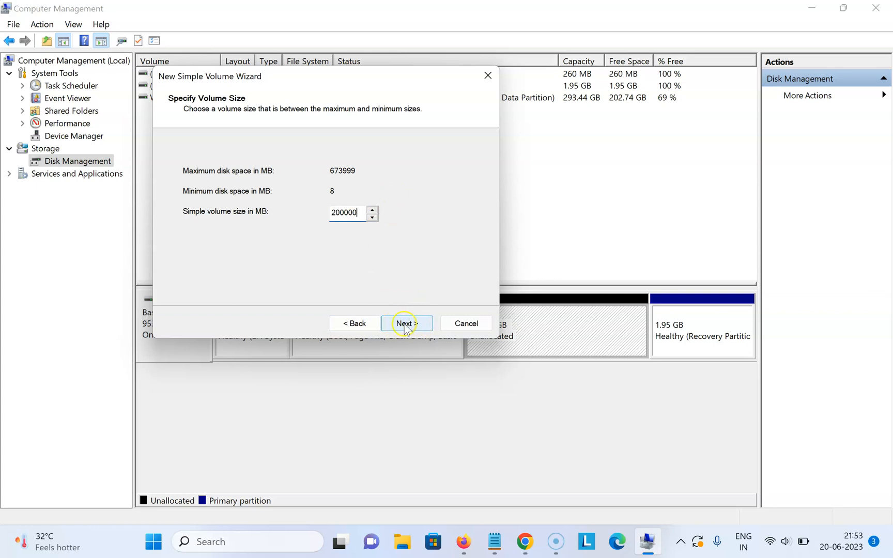
{"action": "left_click", "coordinate": [406, 323]}
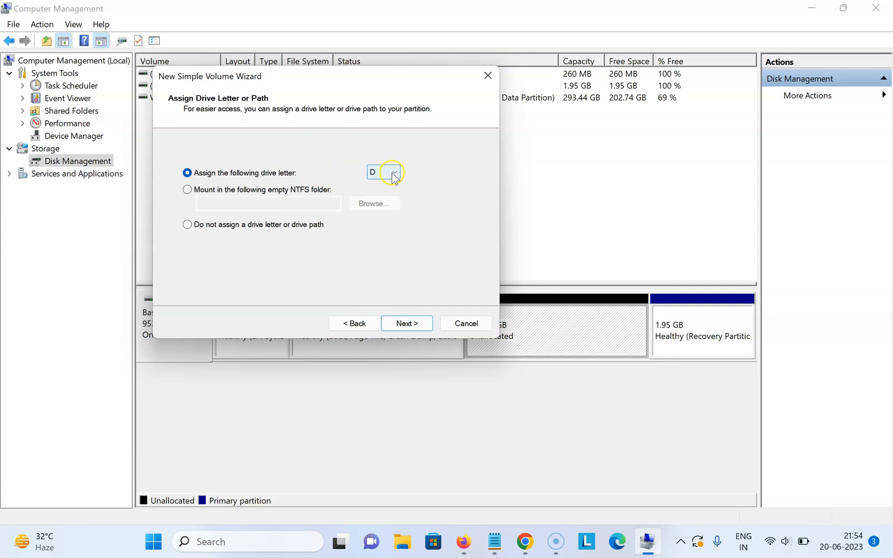
{"action": "left_click", "coordinate": [392, 173]}
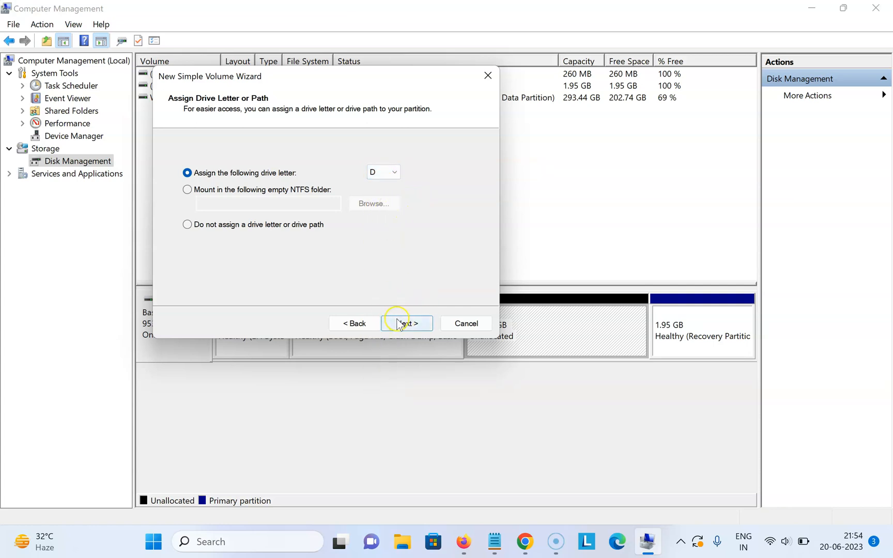
Accept drive letter D for the new volume and advance to the Format Partition step
{"action": "left_click", "coordinate": [406, 322]}
{"action": "type", "text": "N"}
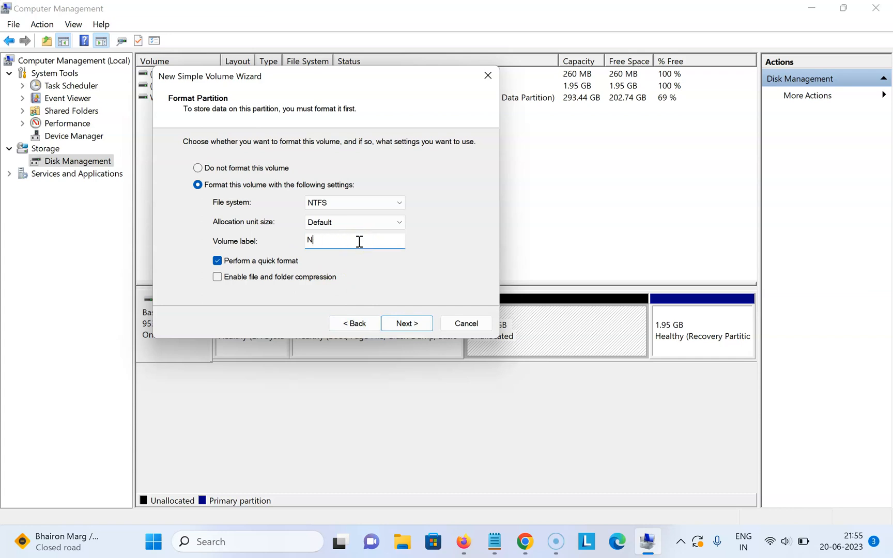
Label the volume 'techmenew', keeping NTFS and quick format, and reach the settings summary
{"action": "type", "text": "echme"}
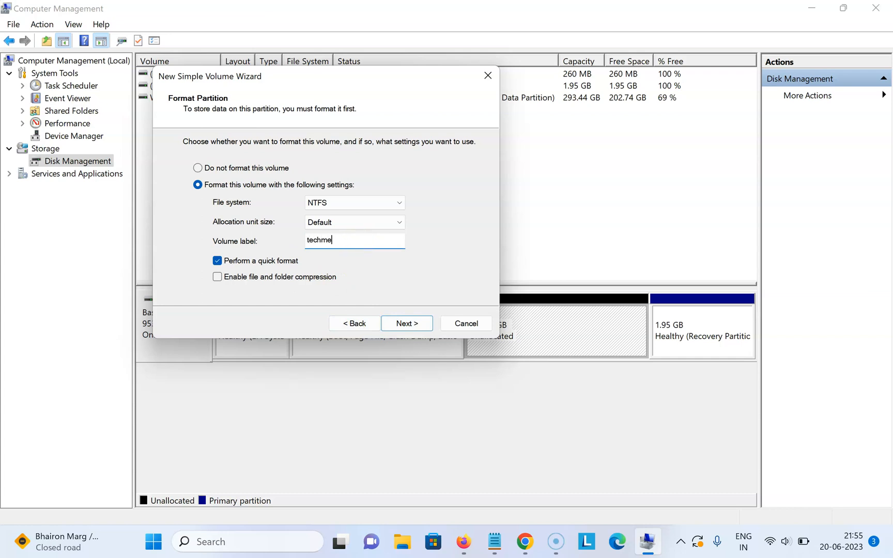
{"action": "type", "text": "new"}
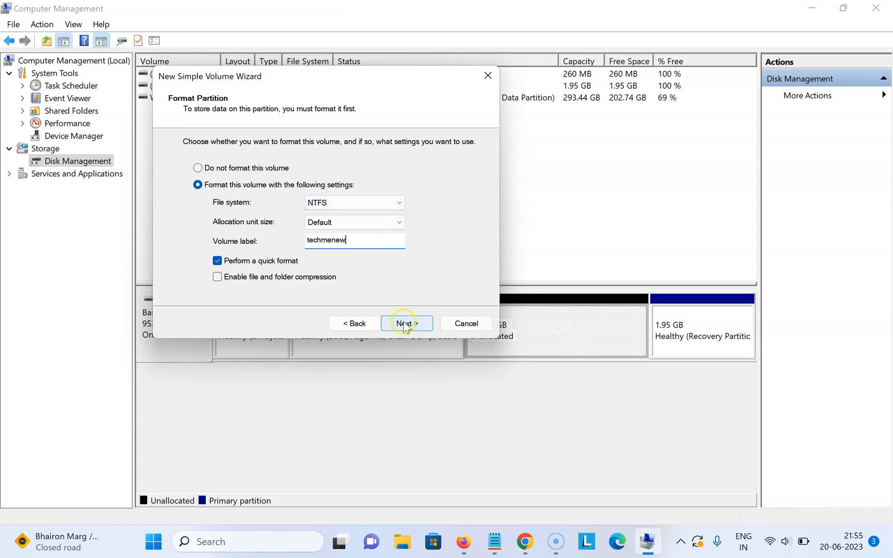
{"action": "left_click", "coordinate": [406, 322]}
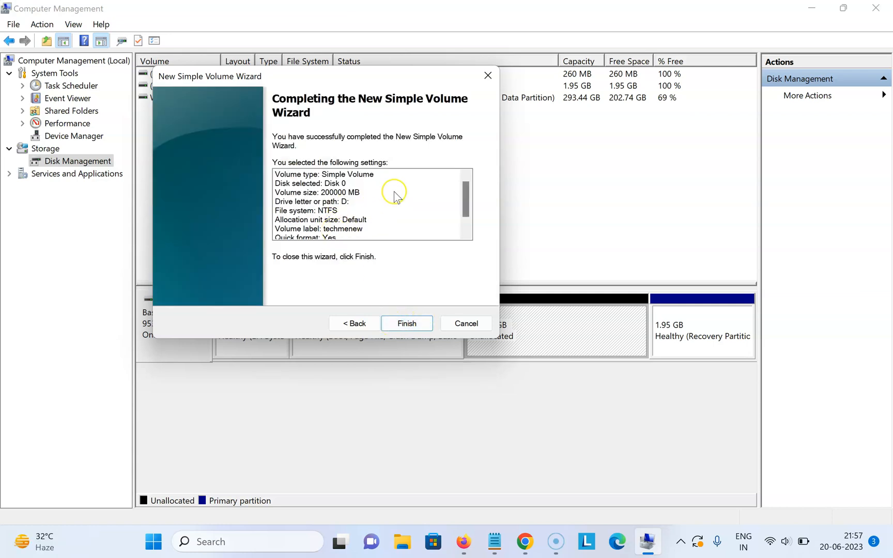
Finish the wizard, creating the 195.31 GB NTFS techmenew (D:) volume beside 462.89 GB unallocated
{"action": "scroll", "scroll_direction": "down", "scroll_amount": 3}
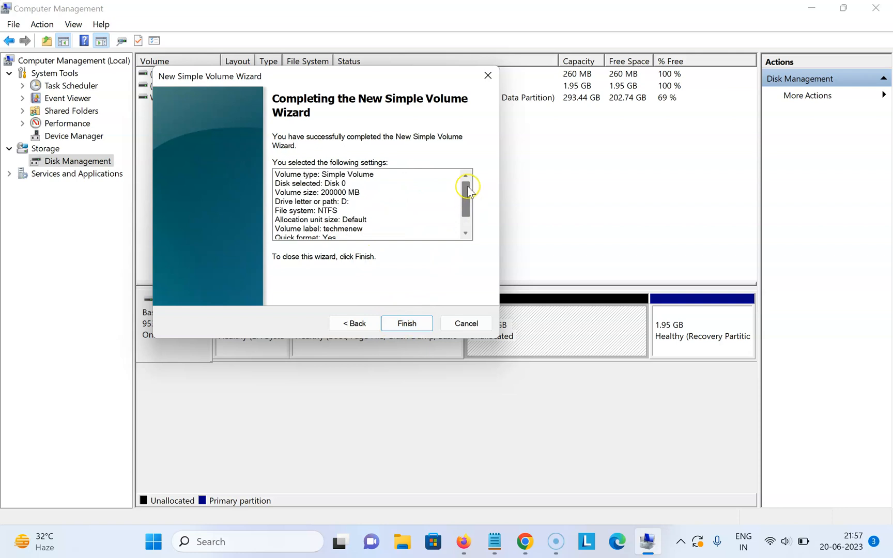
{"action": "mouse_move", "coordinate": [372, 331]}
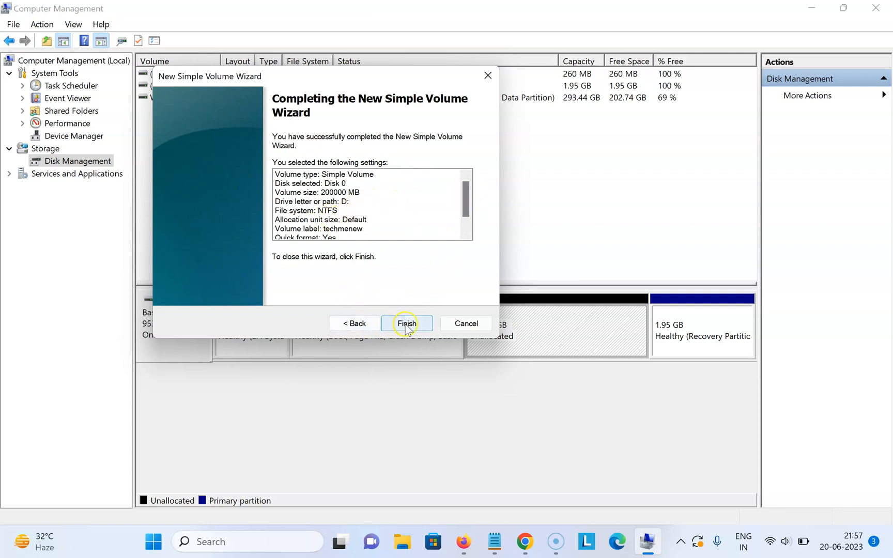
{"action": "left_click", "coordinate": [406, 323]}
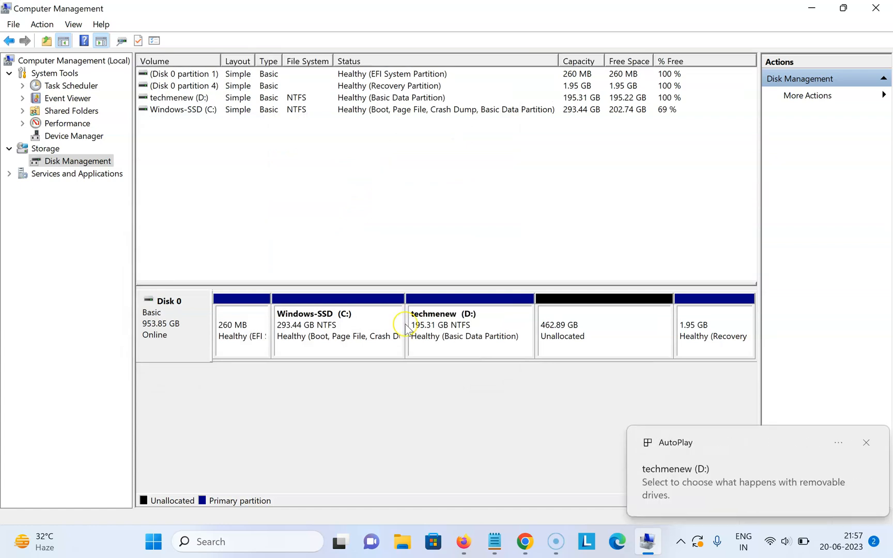
Review the new techmenew (D:) volume and close Computer Management
{"action": "left_click", "coordinate": [866, 442]}
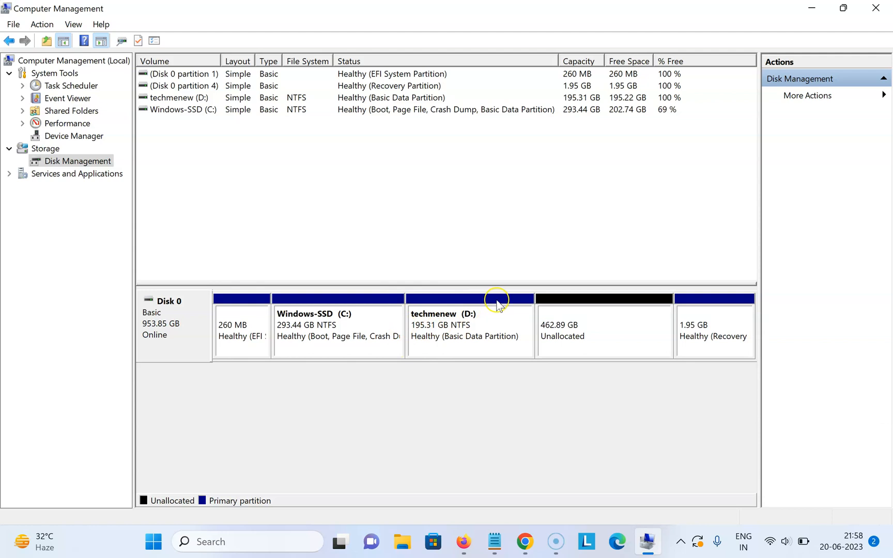
{"action": "mouse_move", "coordinate": [448, 356]}
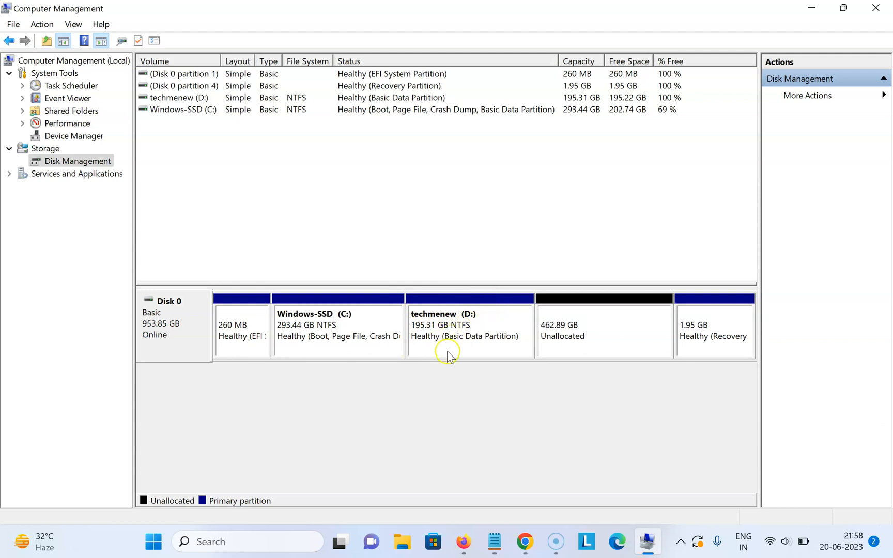
{"action": "mouse_move", "coordinate": [586, 283]}
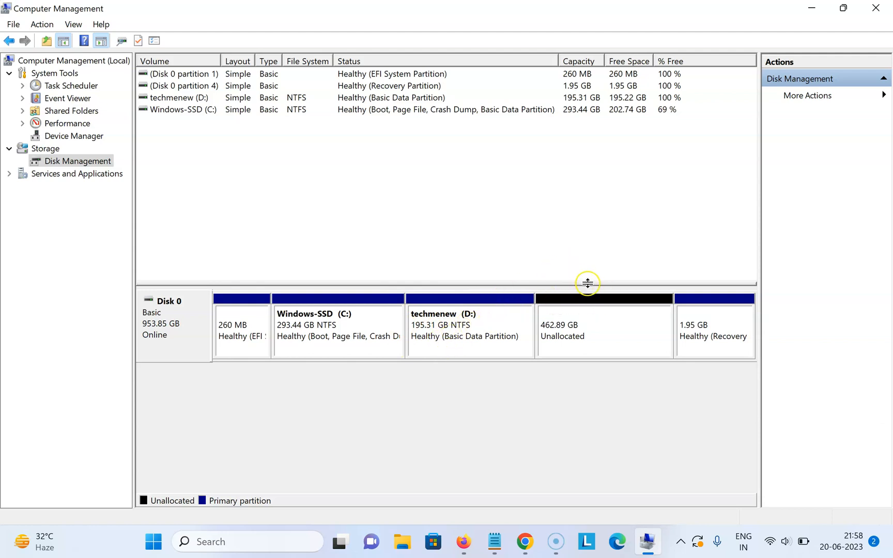
{"action": "mouse_move", "coordinate": [162, 13]}
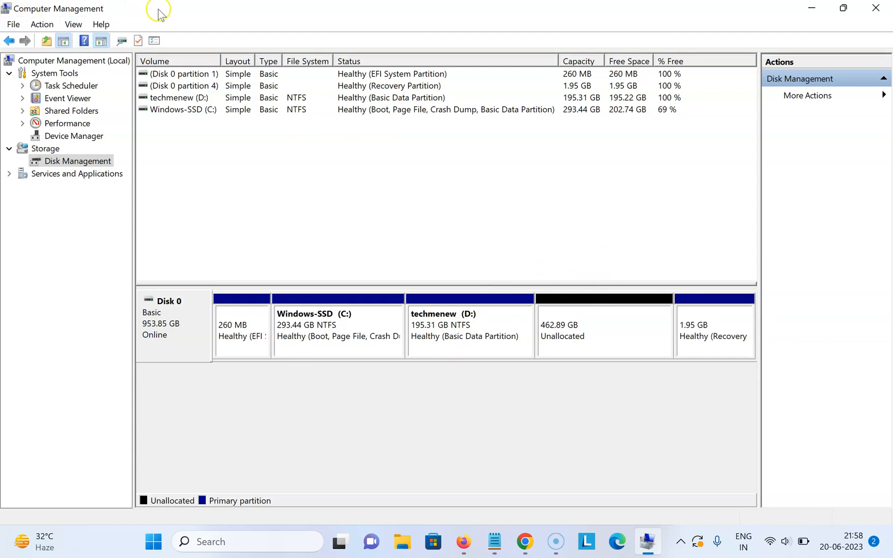
{"action": "mouse_move", "coordinate": [878, 8]}
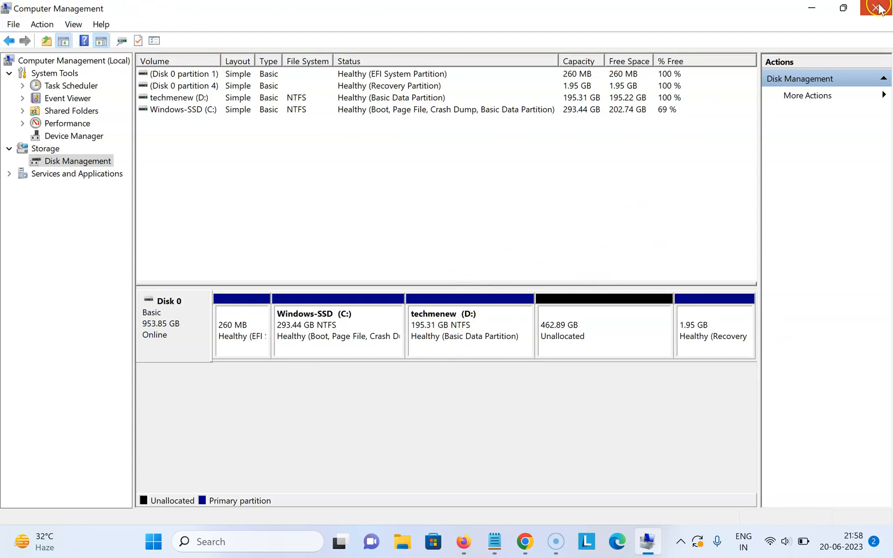
{"action": "left_click", "coordinate": [879, 8]}
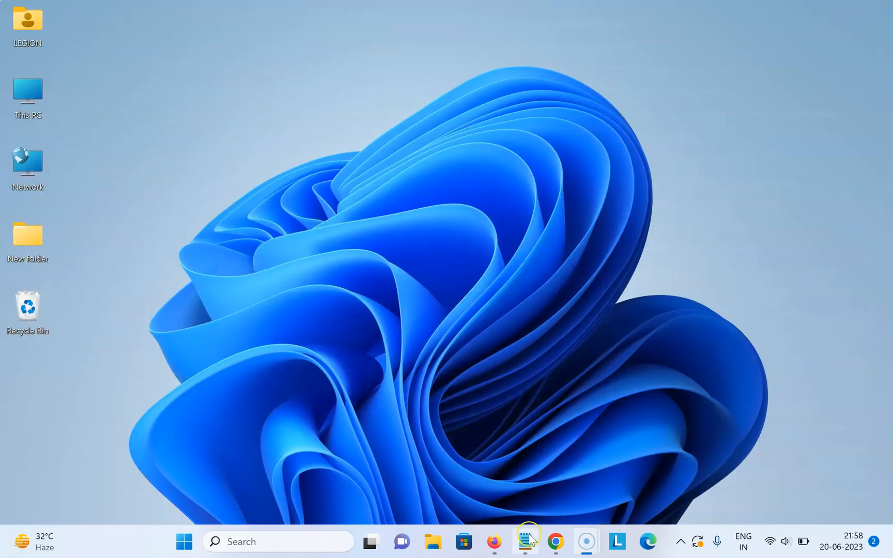
Restore the Notepad note 'How to Partition C Drive Without Formatting on Windows 11?' from the taskbar
{"action": "left_click", "coordinate": [524, 541]}
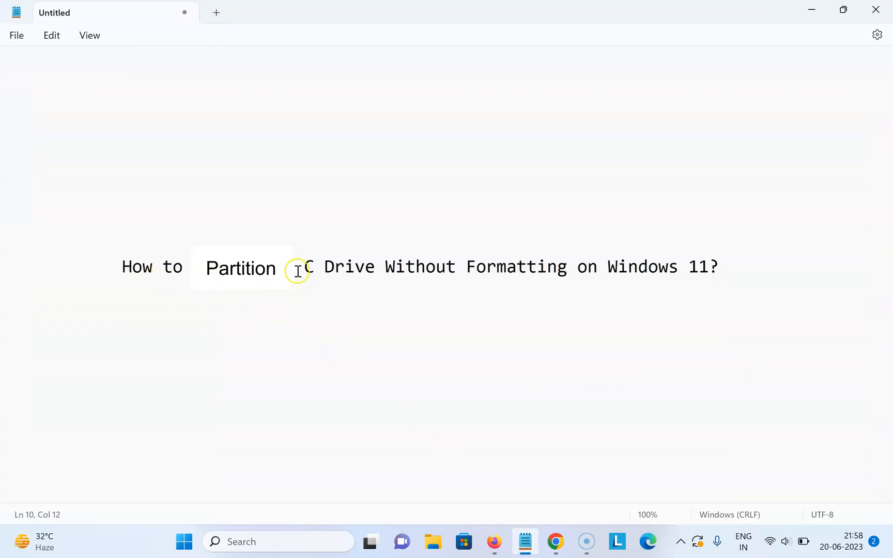
{"action": "mouse_move", "coordinate": [591, 268]}
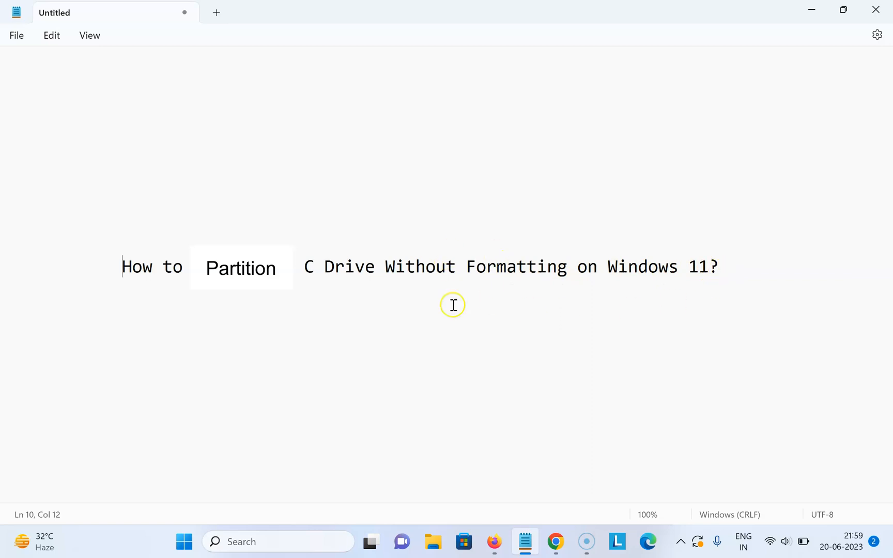
{"action": "mouse_move", "coordinate": [496, 272]}
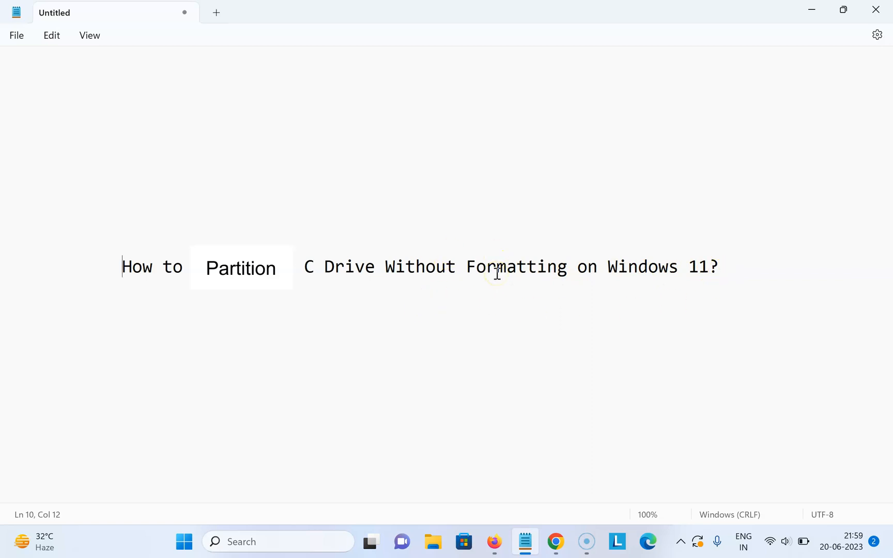